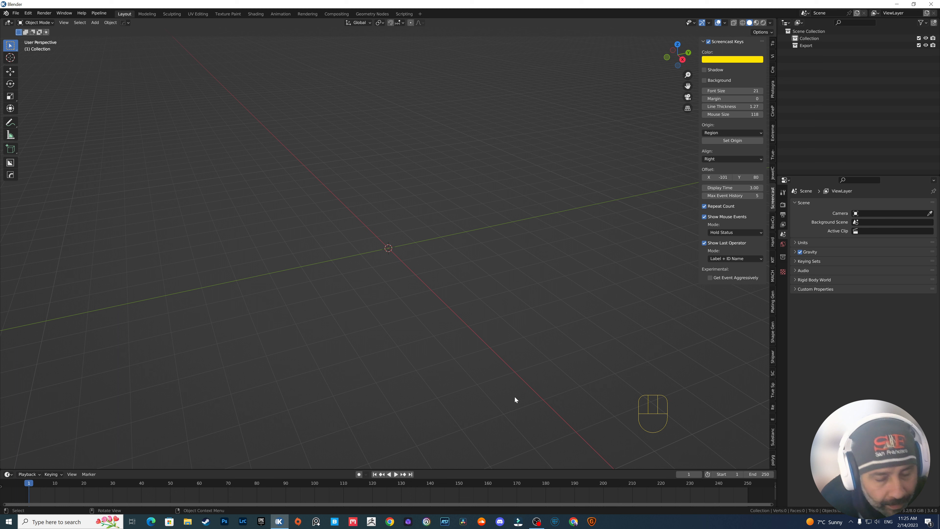
# Add a mesh circle, stand it upright and extrude its edges into a thin ring band.
pyautogui.press('shift+a')
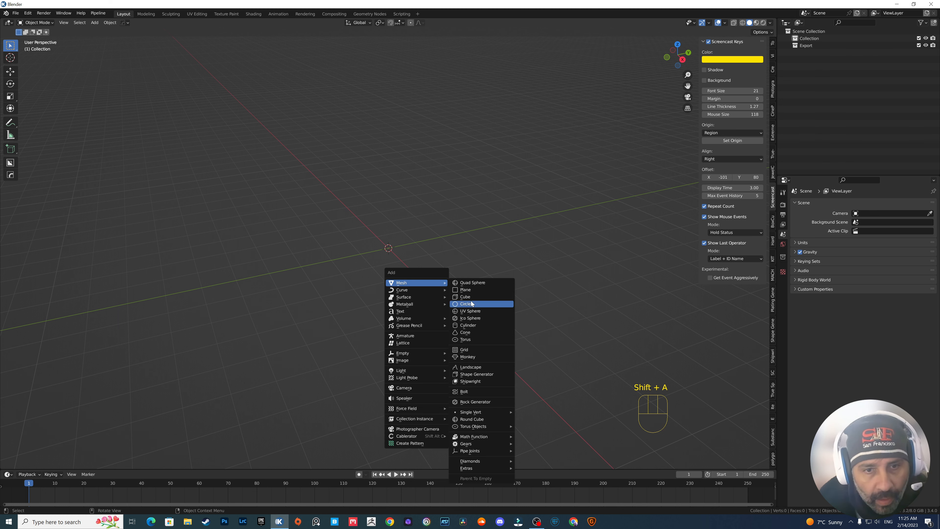
pyautogui.click(467, 304)
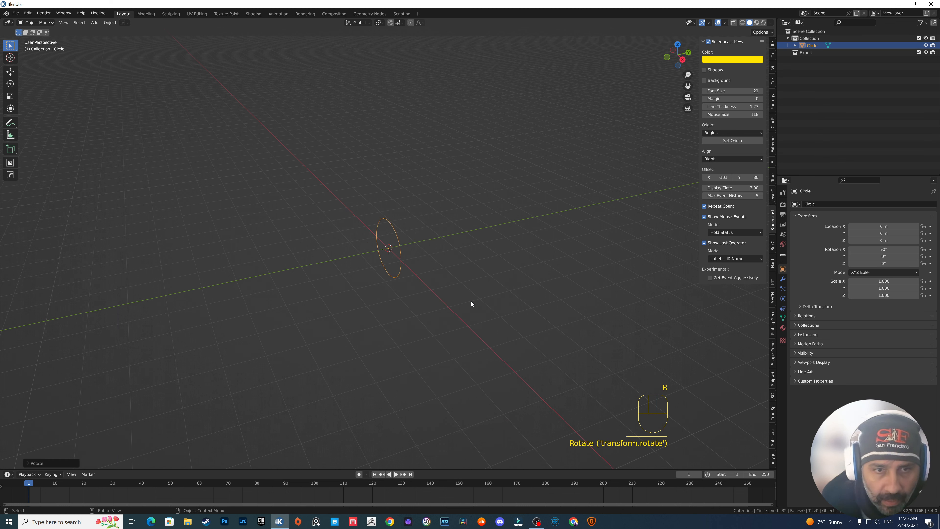
pyautogui.press('Tab')
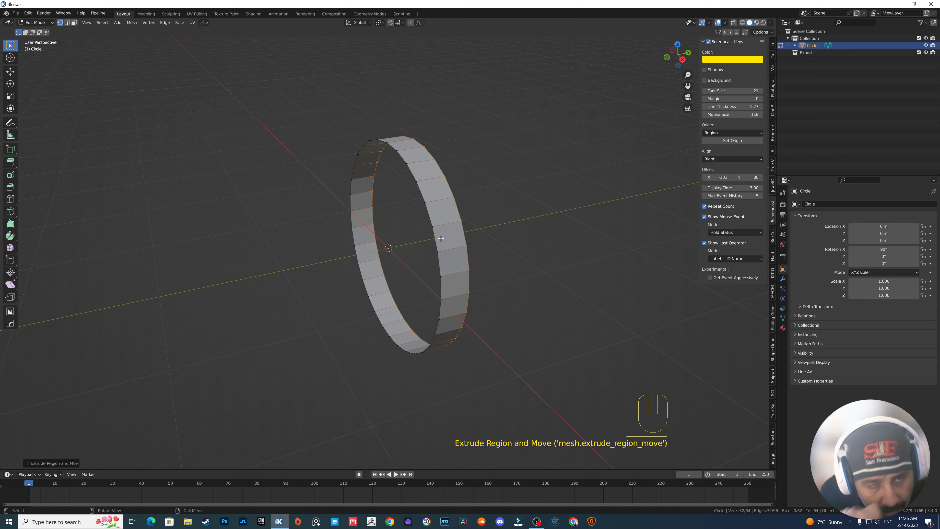
pyautogui.press('a')
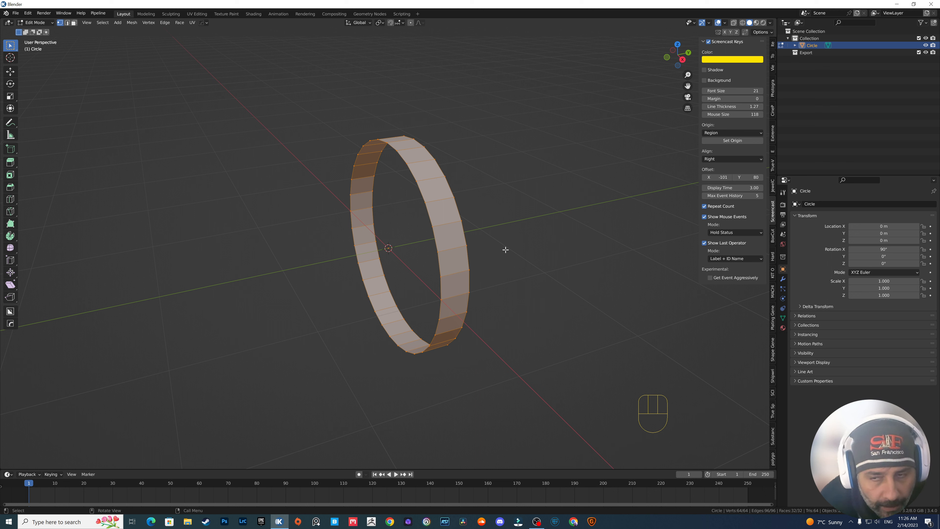
pyautogui.moveTo(493, 262)
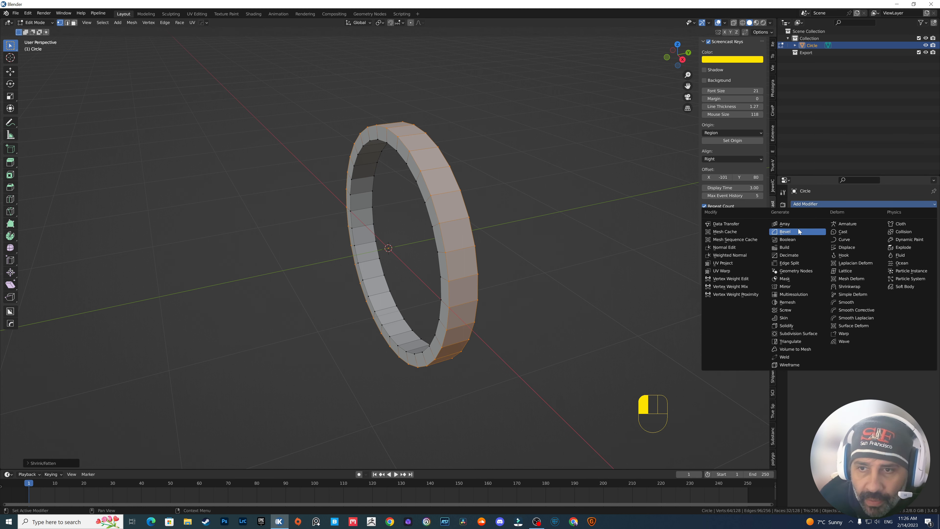
# Bevel the band with Amount 0.1 and subdivide it for a rounded wedding-ring shape.
pyautogui.click(800, 333)
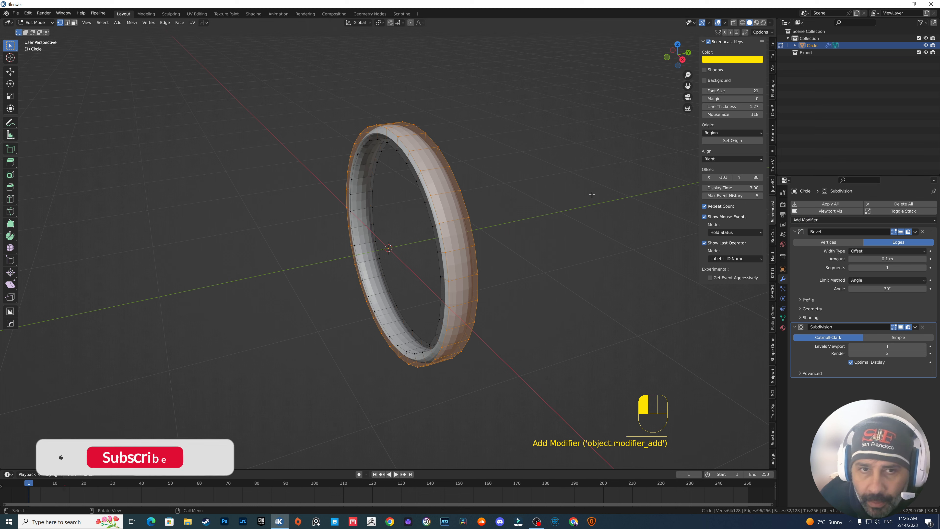
pyautogui.press('Tab')
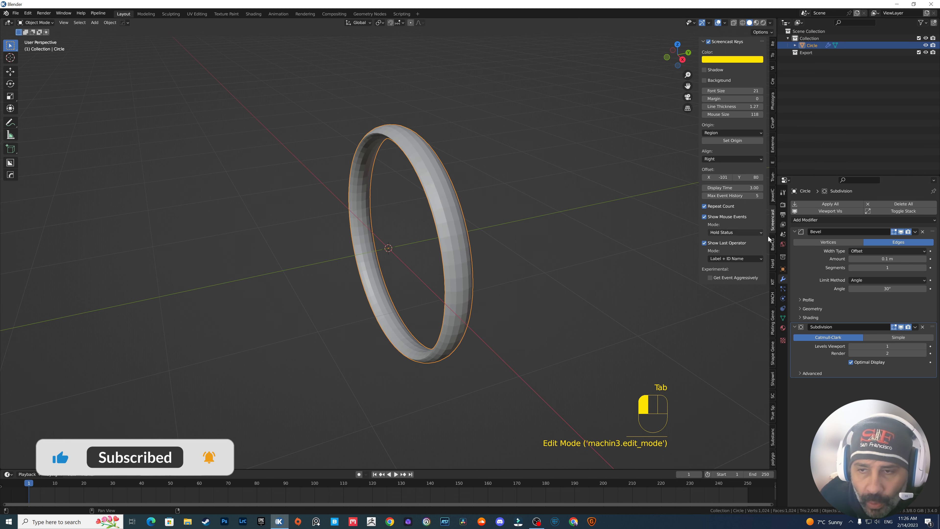
pyautogui.click(929, 347)
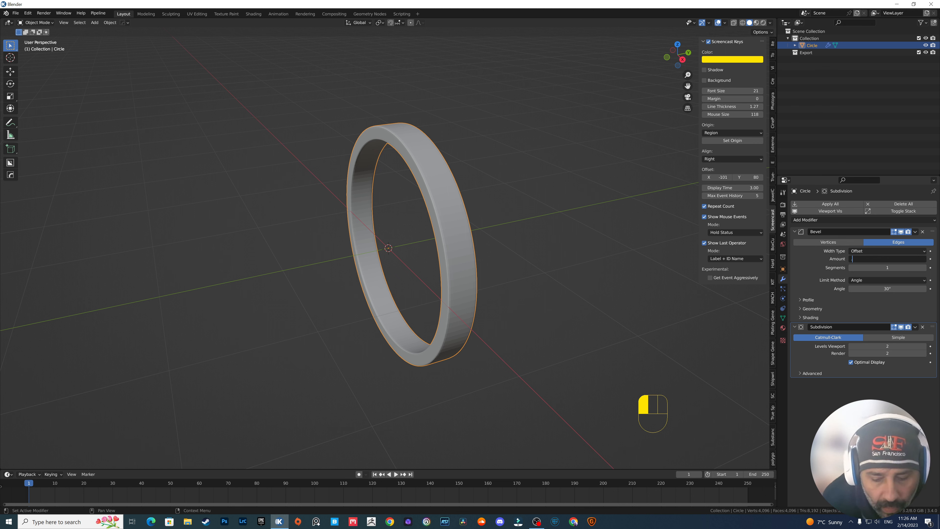
pyautogui.write('0.1 m')
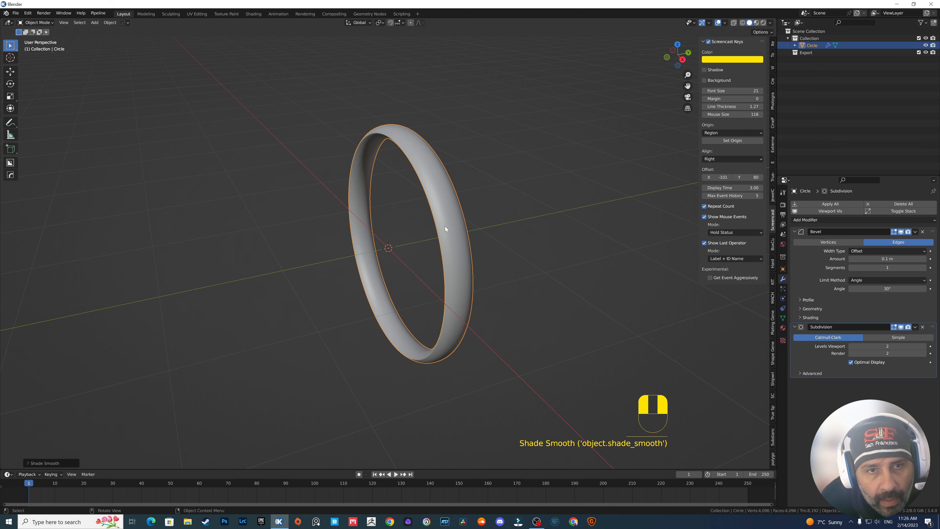
pyautogui.press('shift+a')
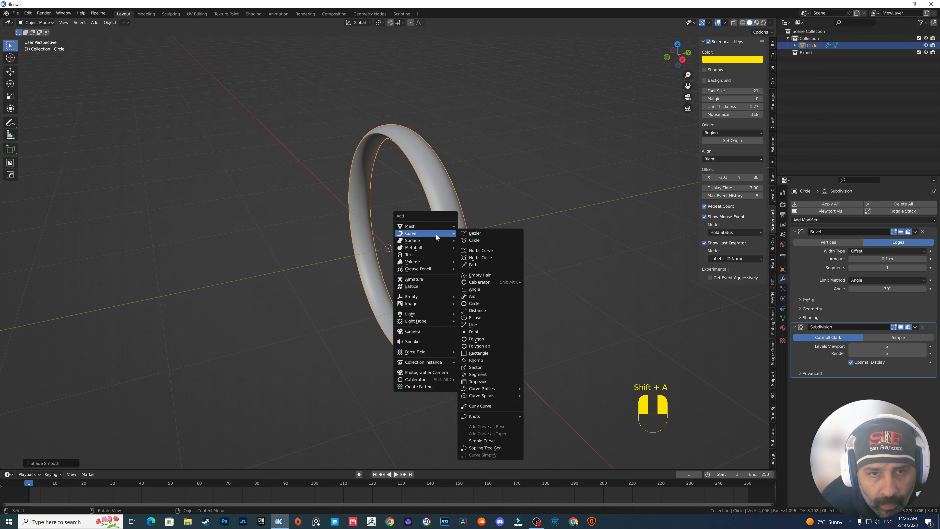
# Add a Bezier curve circle and scale it to the ring's inner edge.
pyautogui.click(475, 233)
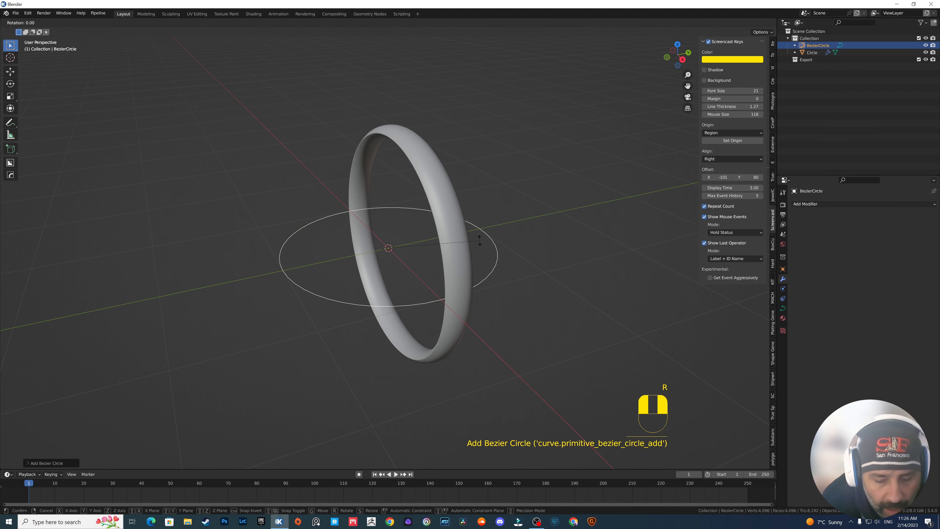
pyautogui.click(480, 242)
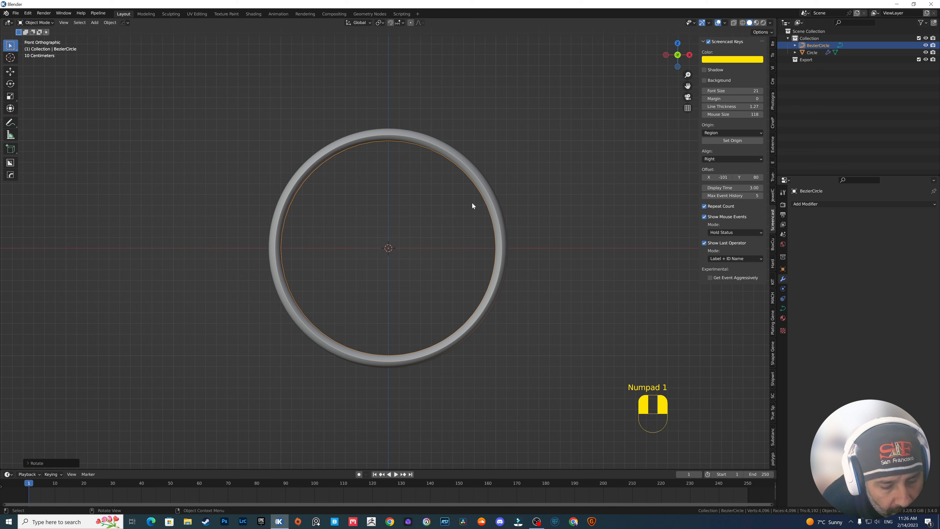
pyautogui.press('s')
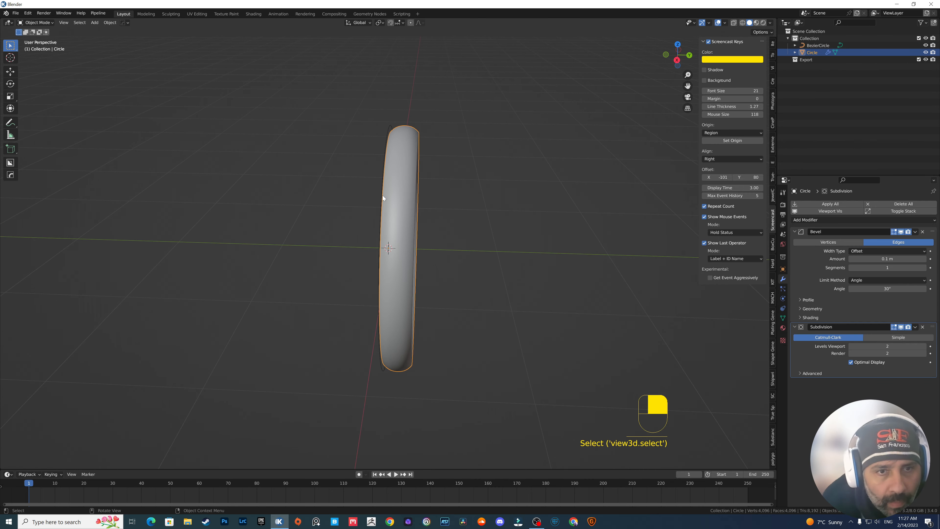
# Set the ring's origin to its geometry centre via the Object commands.
pyautogui.click(110, 22)
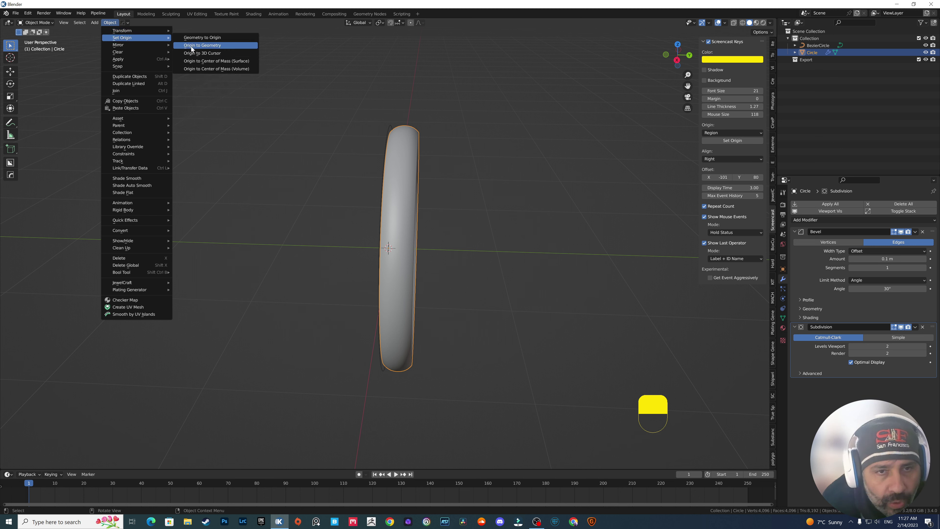
pyautogui.click(200, 45)
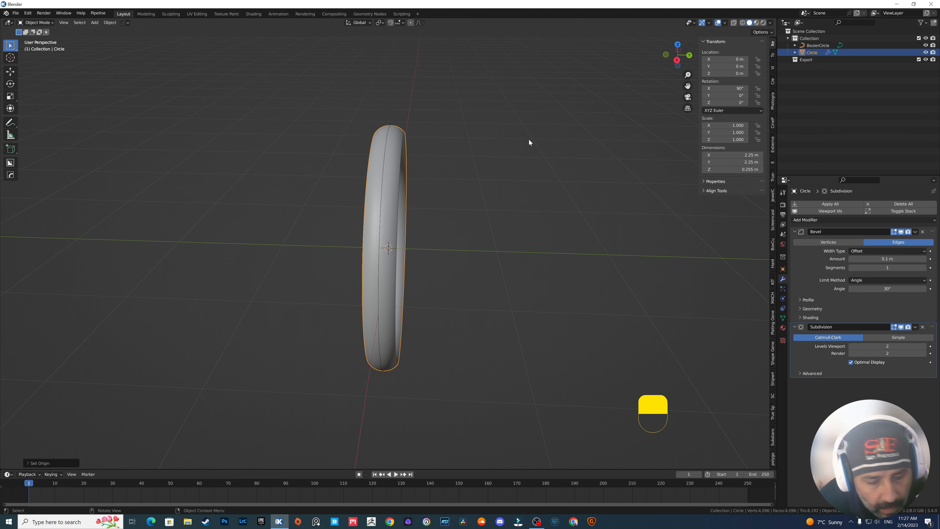
pyautogui.moveTo(442, 210)
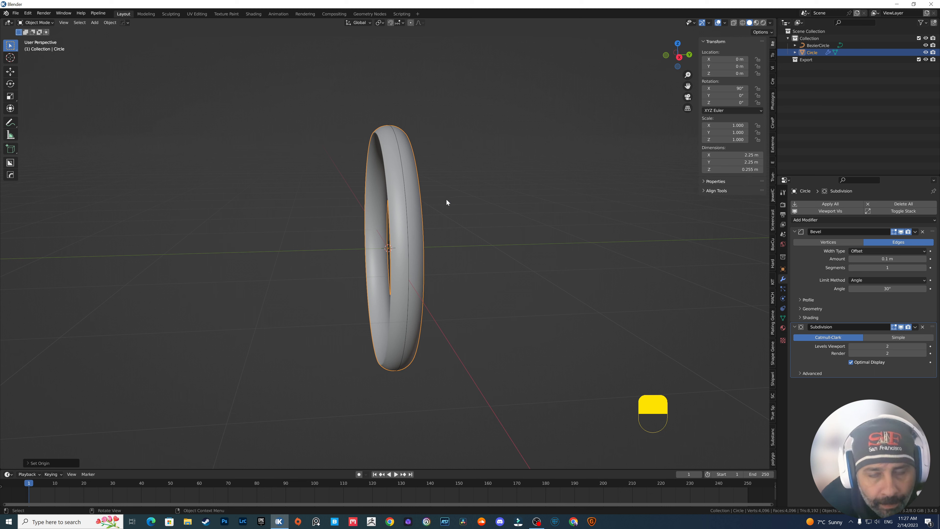
pyautogui.moveTo(520, 228)
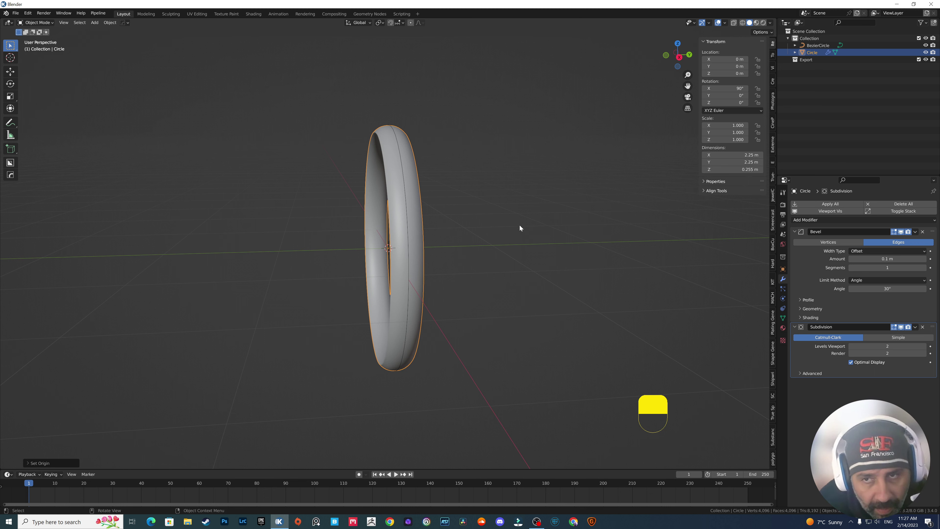
pyautogui.moveTo(773, 463)
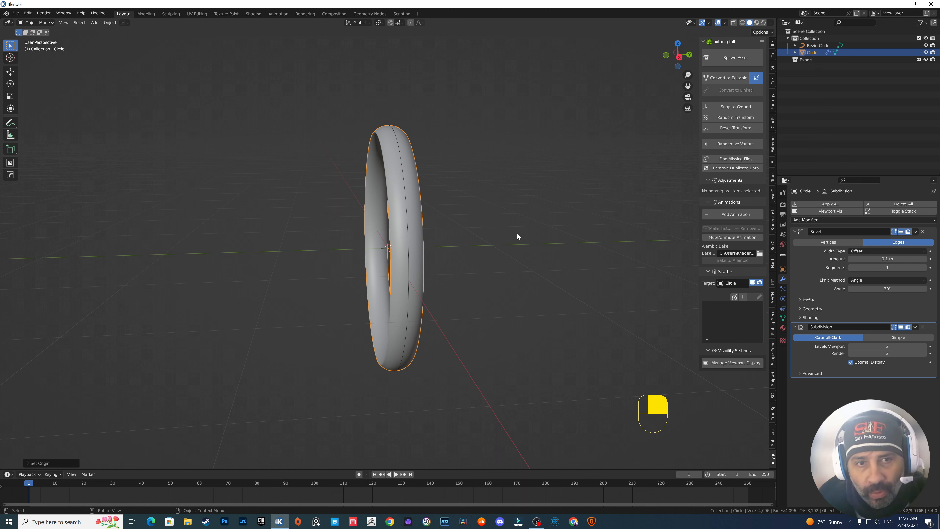
pyautogui.moveTo(586, 251)
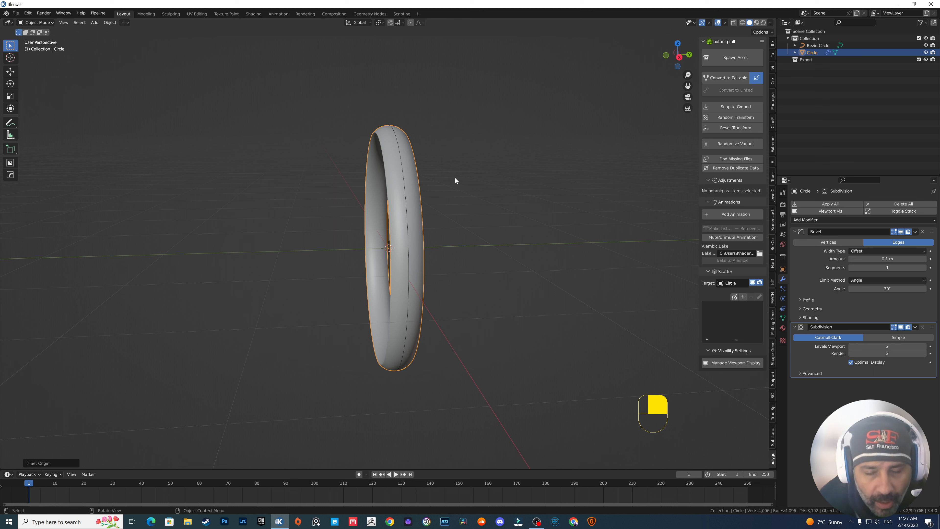
pyautogui.moveTo(724, 58)
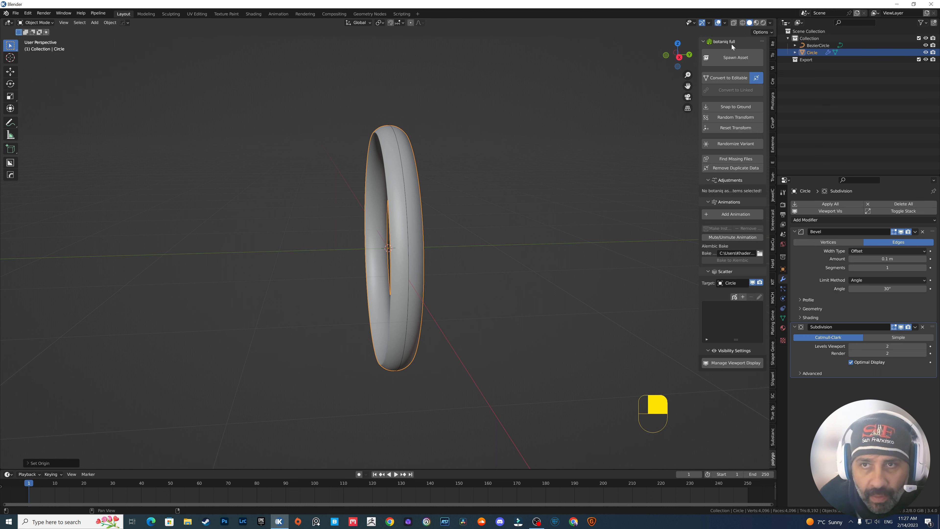
# Spawn the botaniq Verbascum flower asset at the ring's centre from the asset gallery.
pyautogui.click(732, 57)
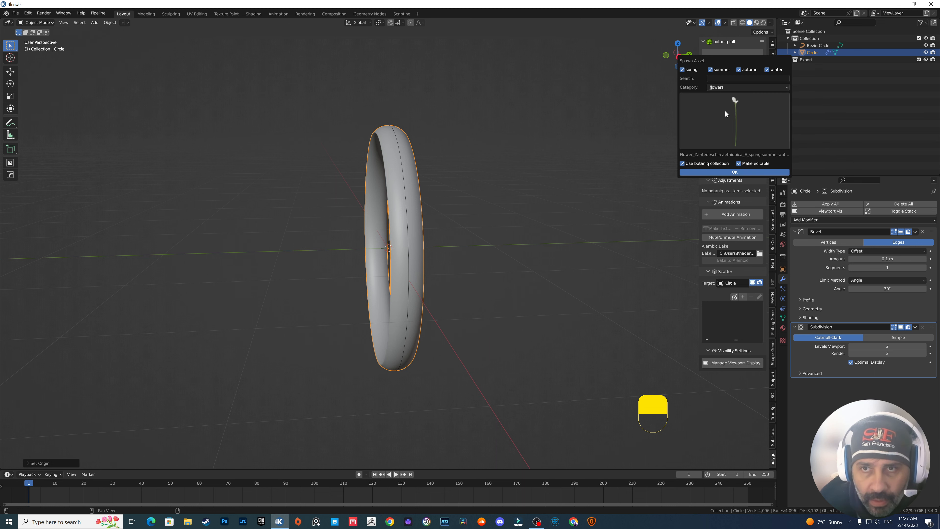
pyautogui.click(734, 120)
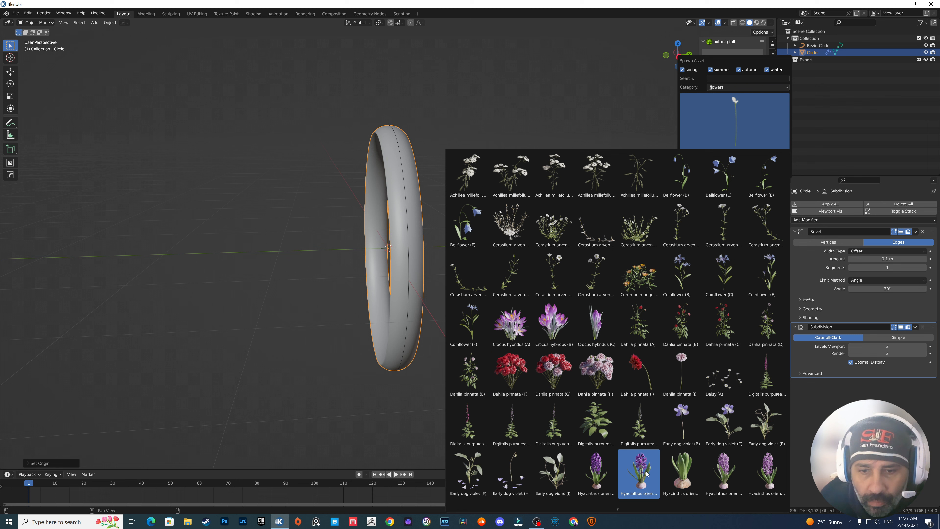
pyautogui.scroll(-3)
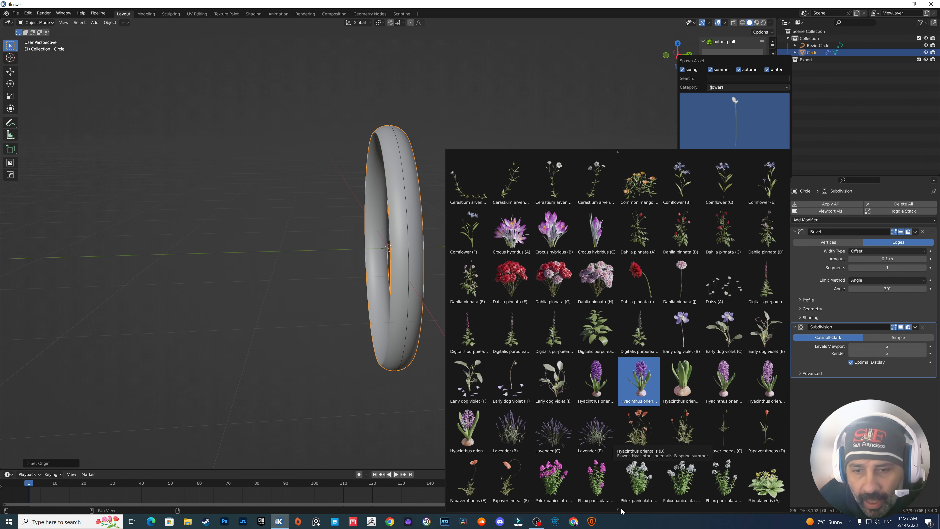
pyautogui.scroll(-3)
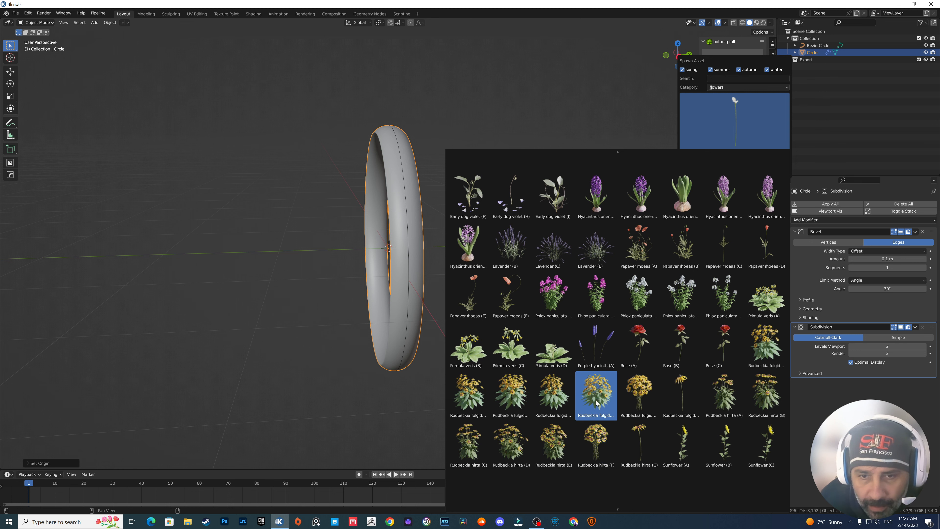
pyautogui.click(595, 443)
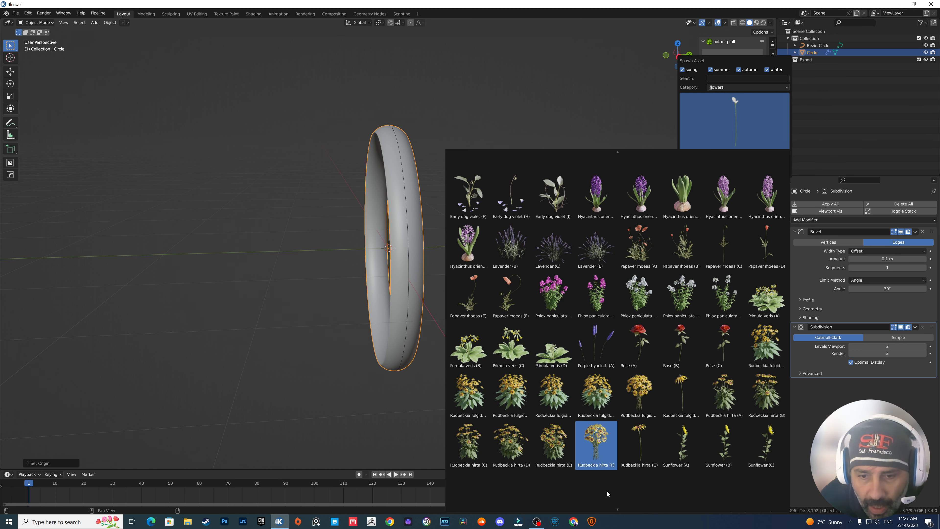
pyautogui.scroll(-3)
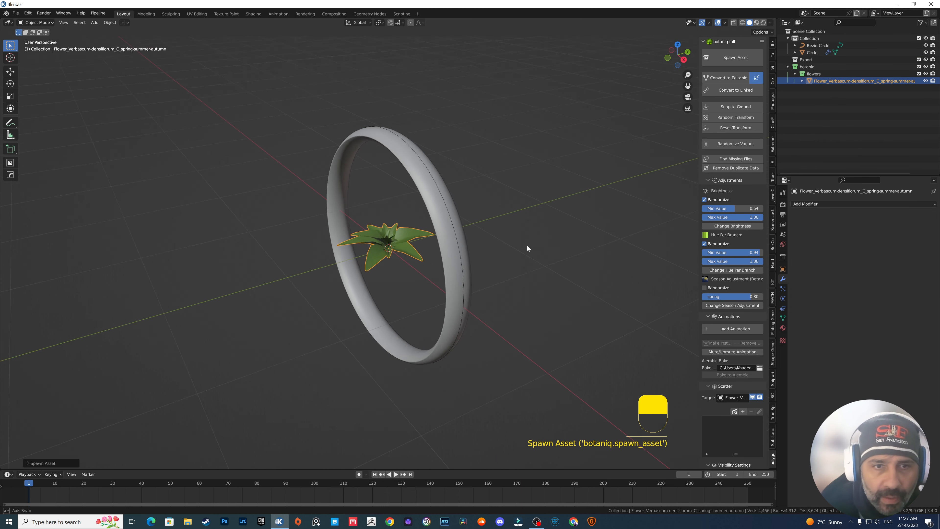
# Move the flower up onto the band's top rim and assign it Material.001.
pyautogui.press('g')
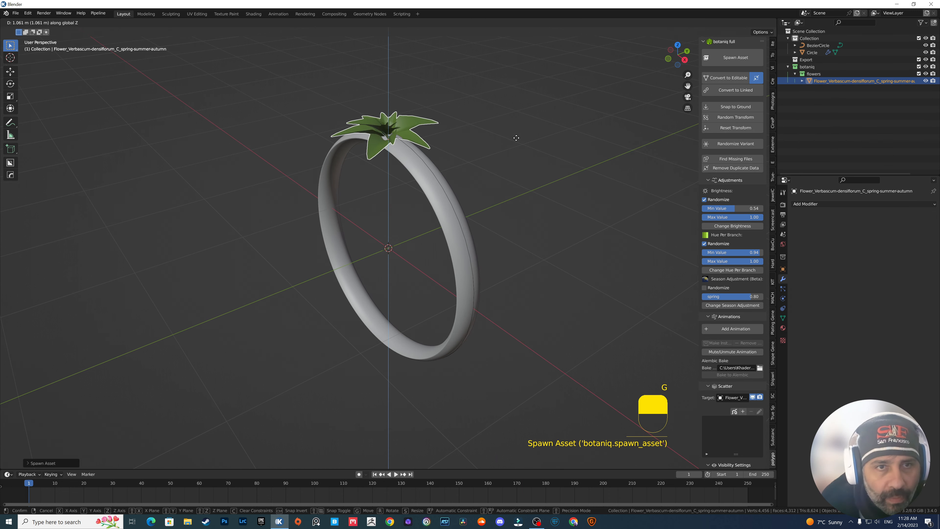
pyautogui.moveTo(513, 133)
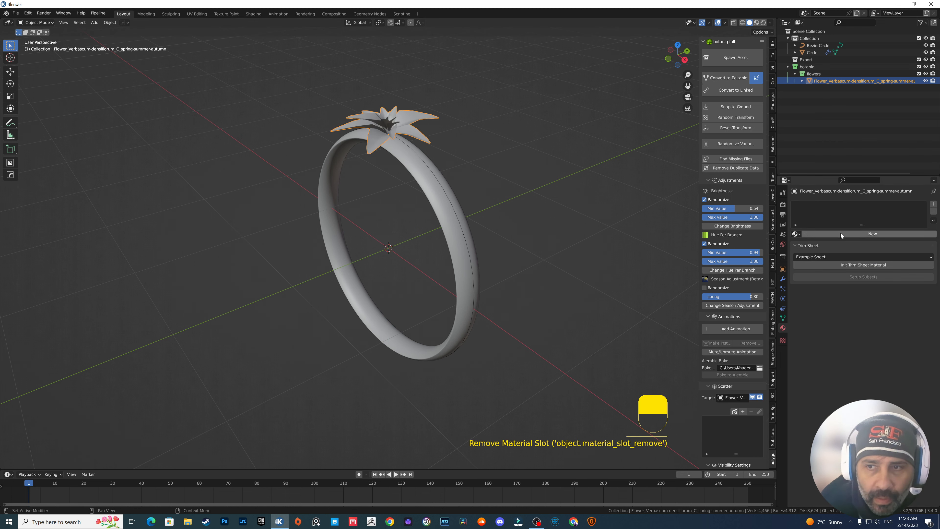
pyautogui.click(872, 233)
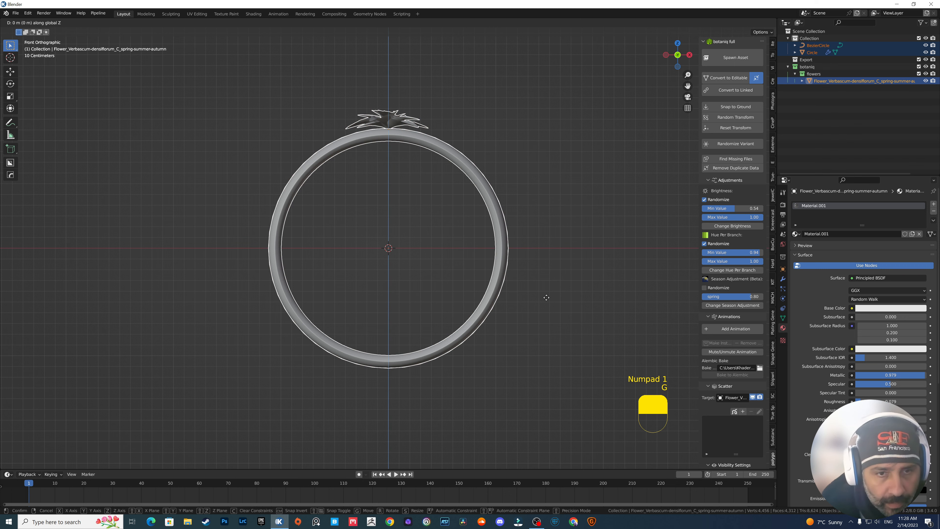
pyautogui.moveTo(542, 176)
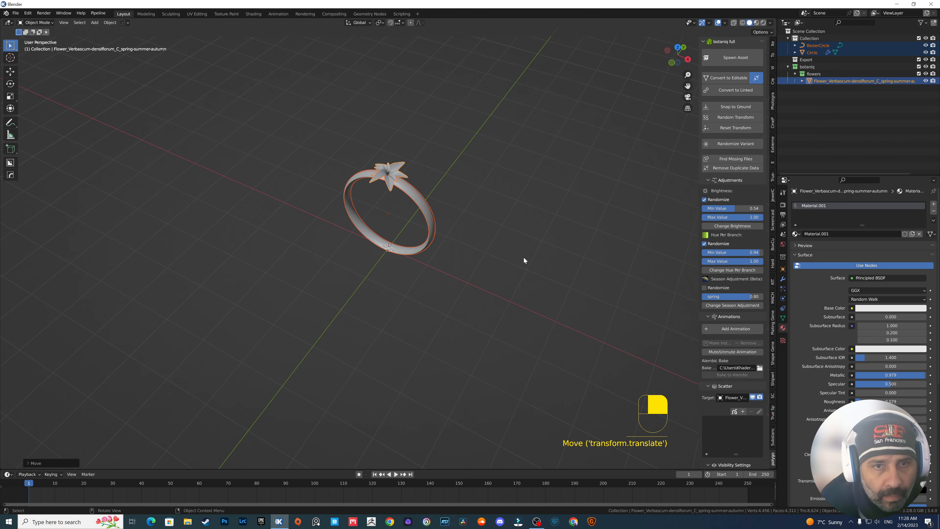
# Add a large floor plane under the ring and a Photographer camera framing the scene.
pyautogui.press('shift+a')
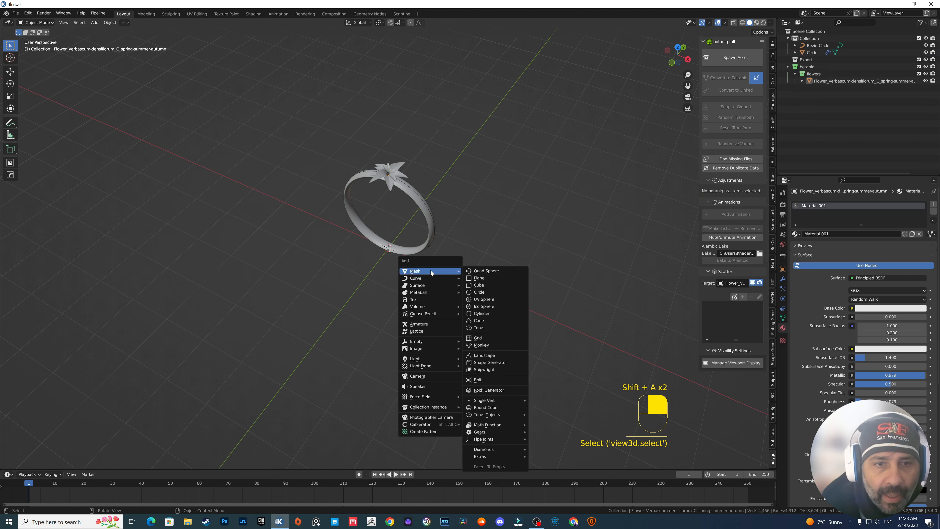
pyautogui.click(479, 277)
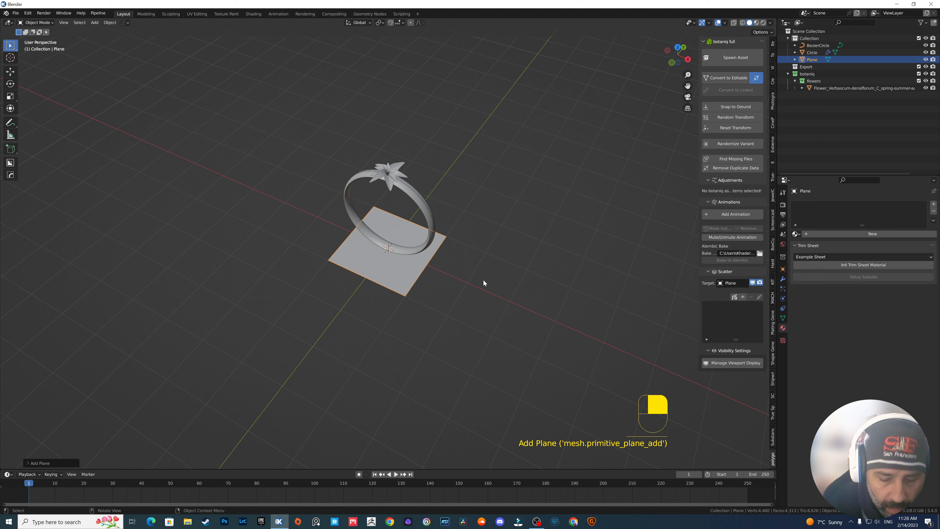
pyautogui.press('s')
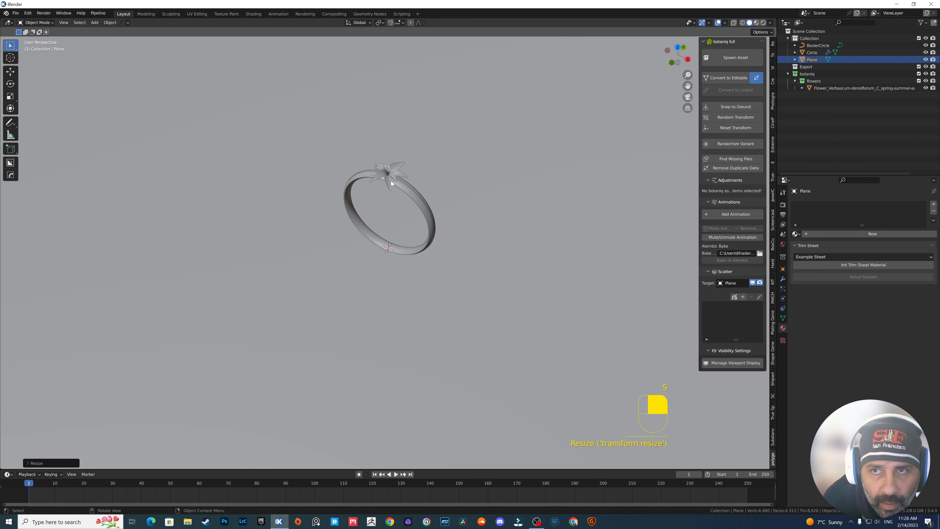
pyautogui.click(772, 96)
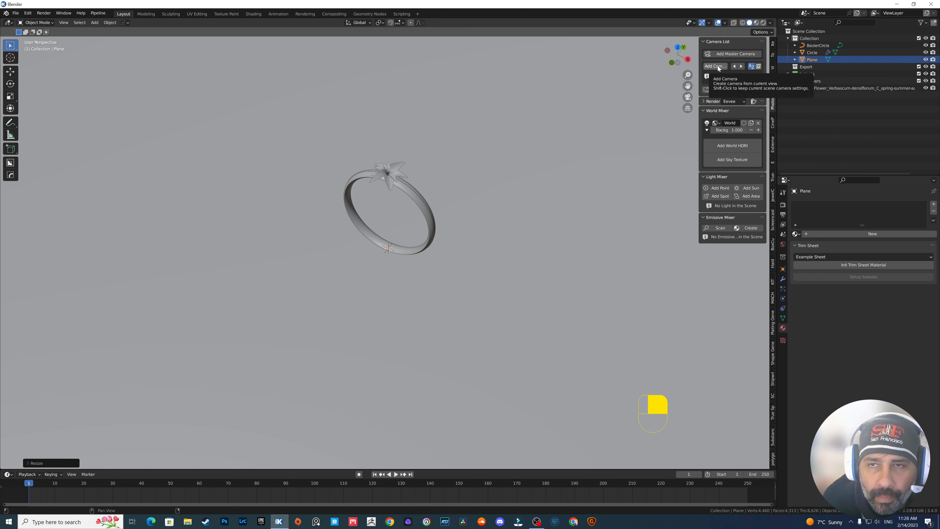
pyautogui.click(713, 66)
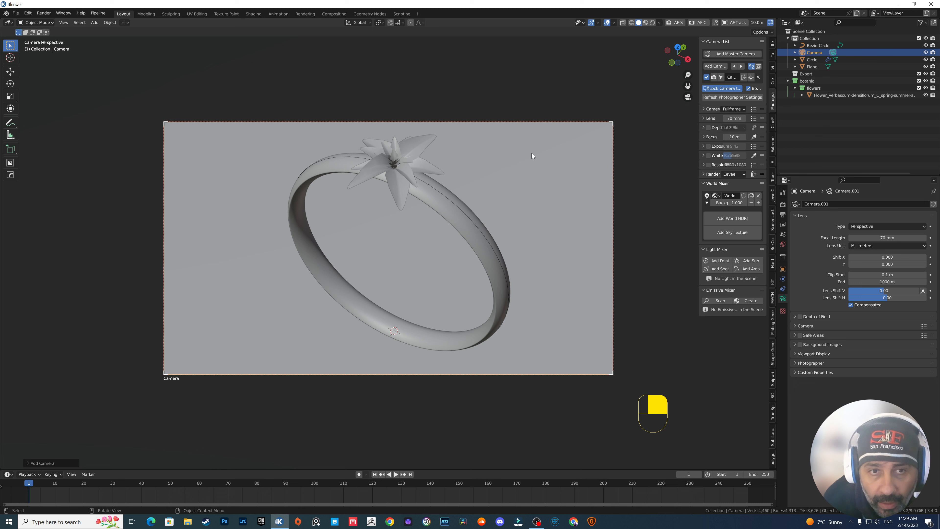
pyautogui.moveTo(416, 157)
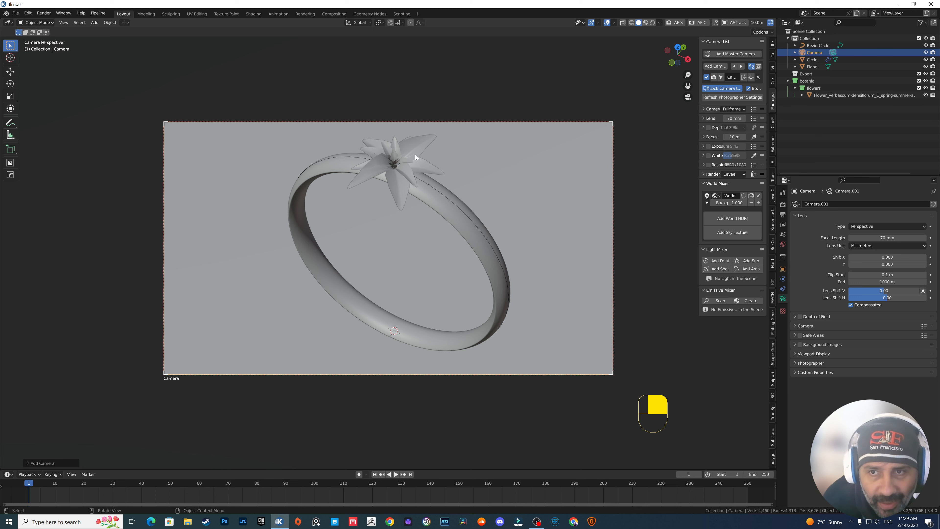
# Switch the render engine to Cycles in the Render Properties.
pyautogui.click(782, 207)
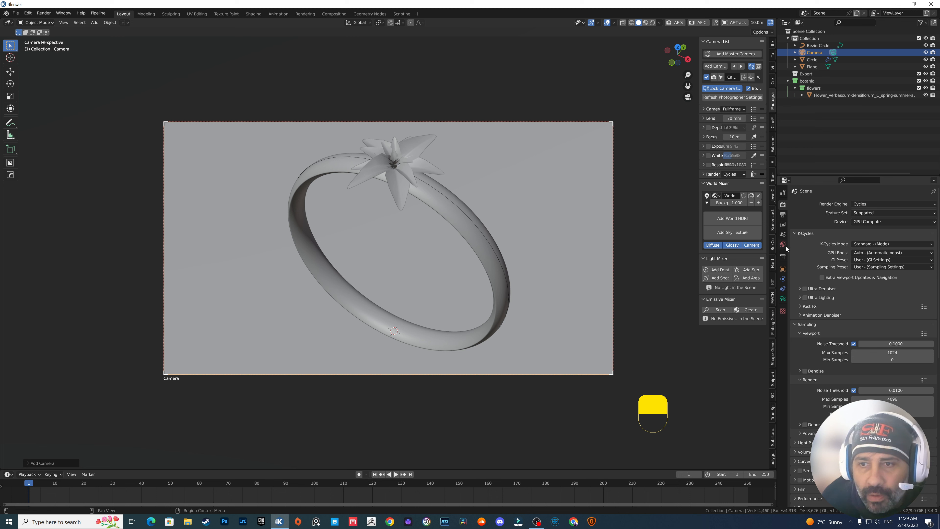
pyautogui.moveTo(785, 272)
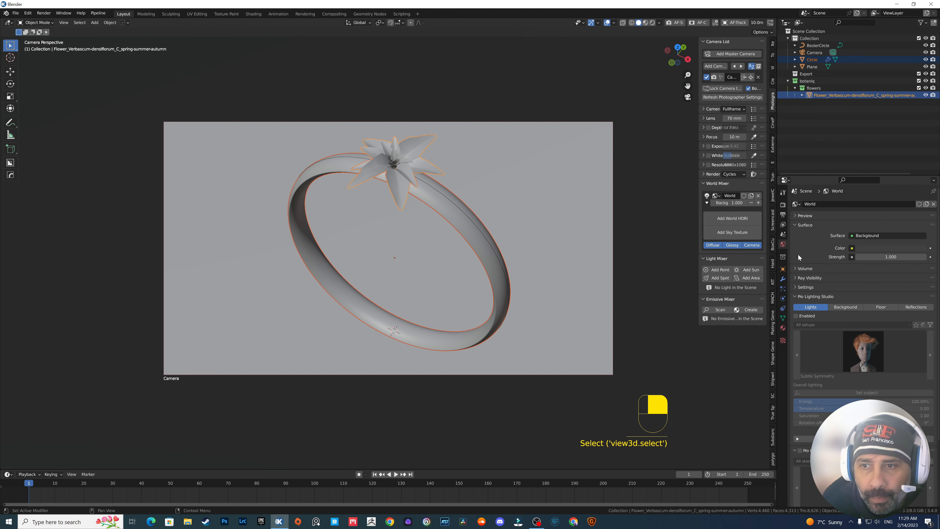
pyautogui.moveTo(790, 312)
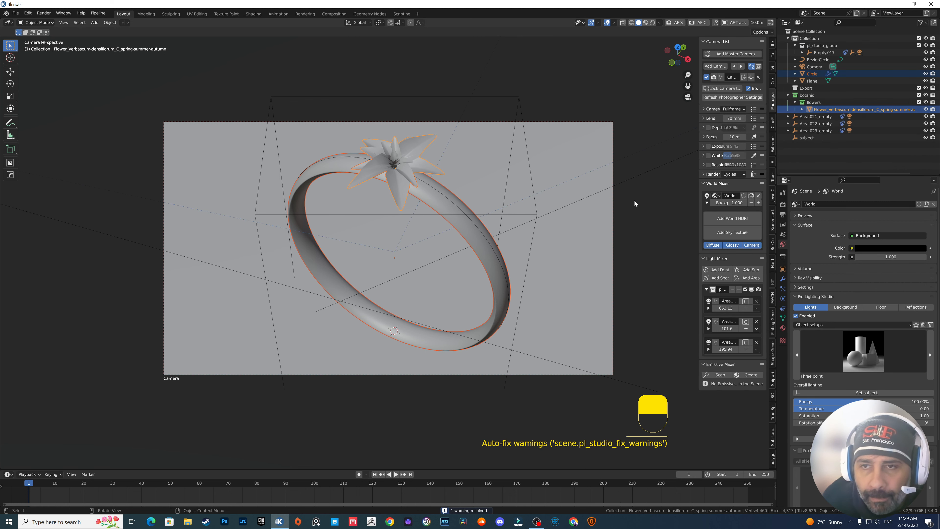
pyautogui.click(783, 206)
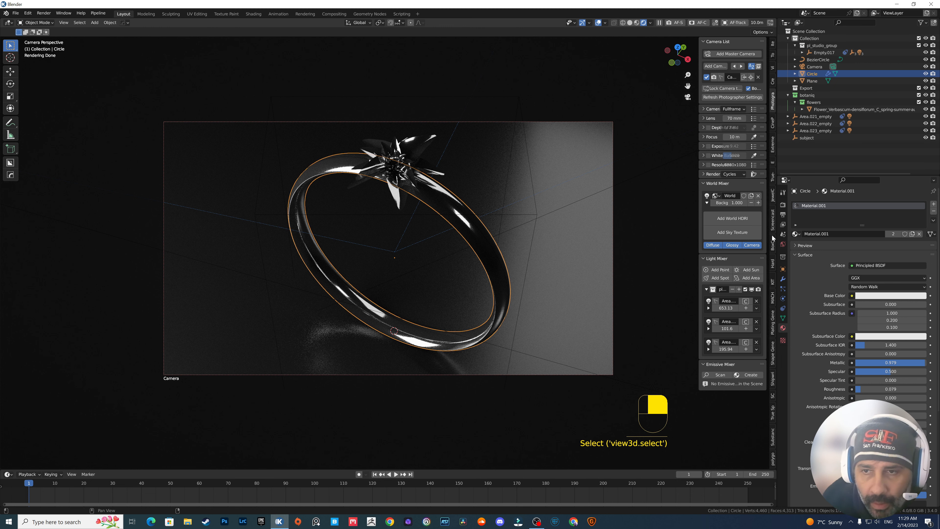
pyautogui.moveTo(630, 64)
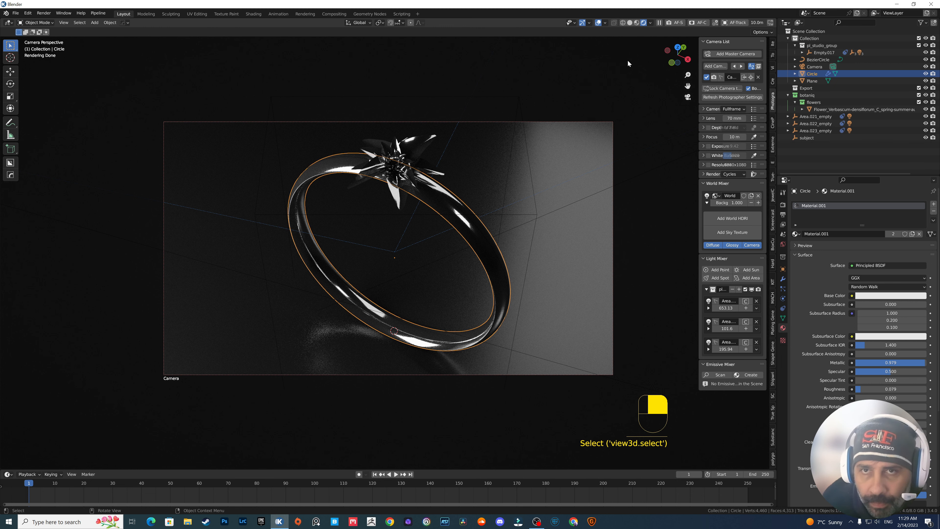
# Give the star flower Solidify and Subdivision Surface modifiers with a higher viewport level.
pyautogui.click(630, 22)
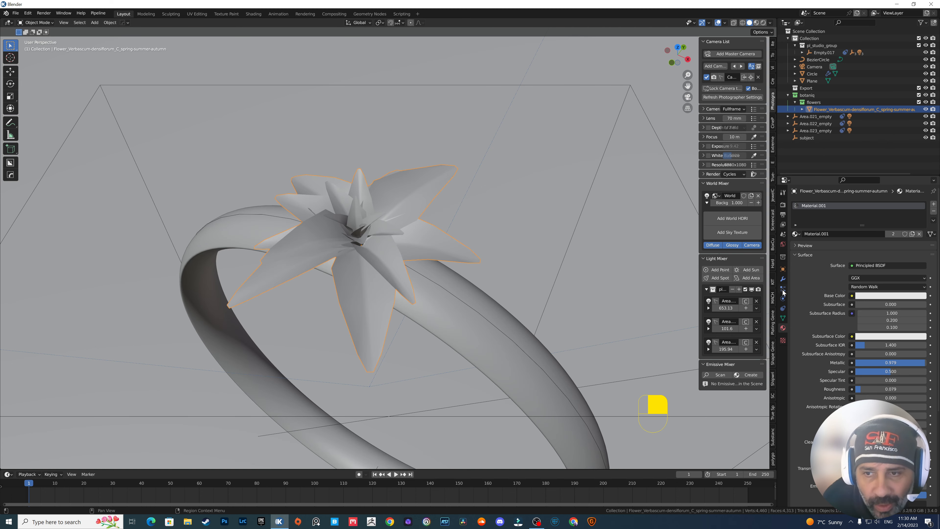
pyautogui.click(783, 267)
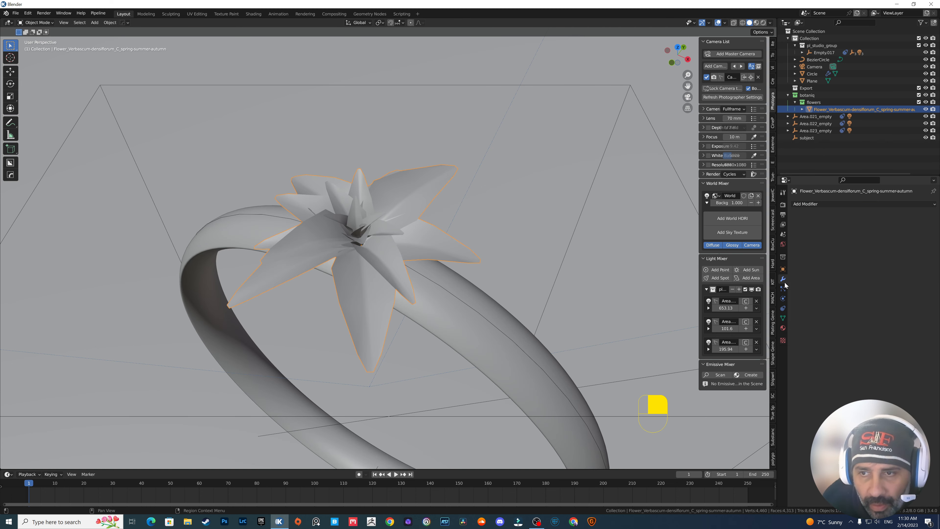
pyautogui.click(807, 204)
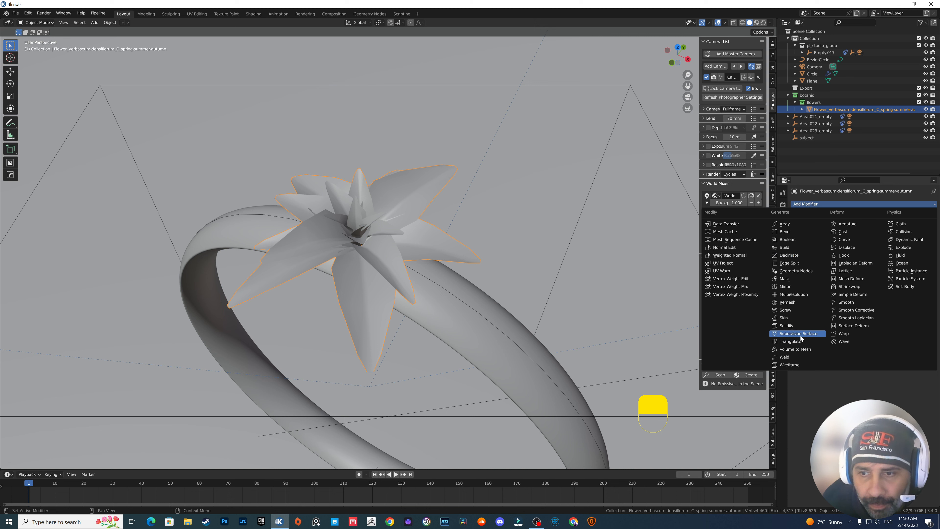
pyautogui.click(798, 333)
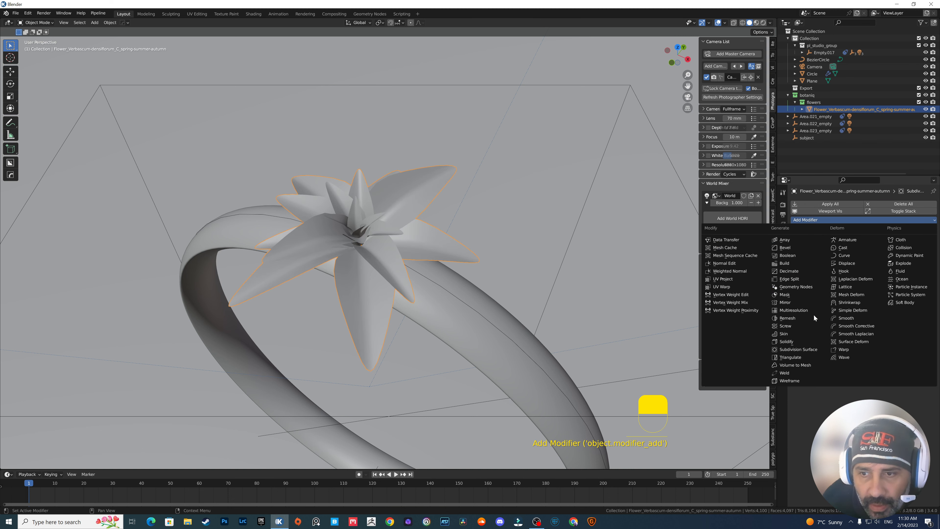
pyautogui.click(798, 349)
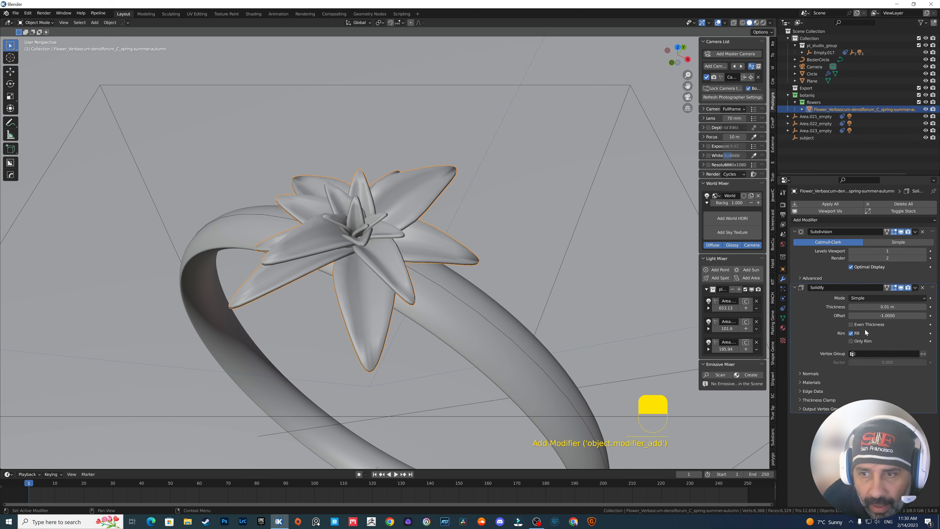
pyautogui.click(851, 341)
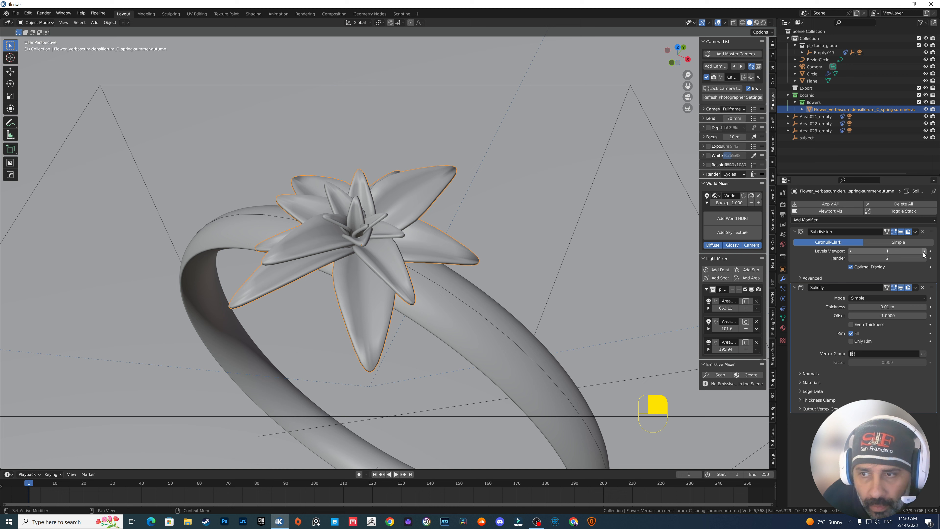
pyautogui.click(926, 250)
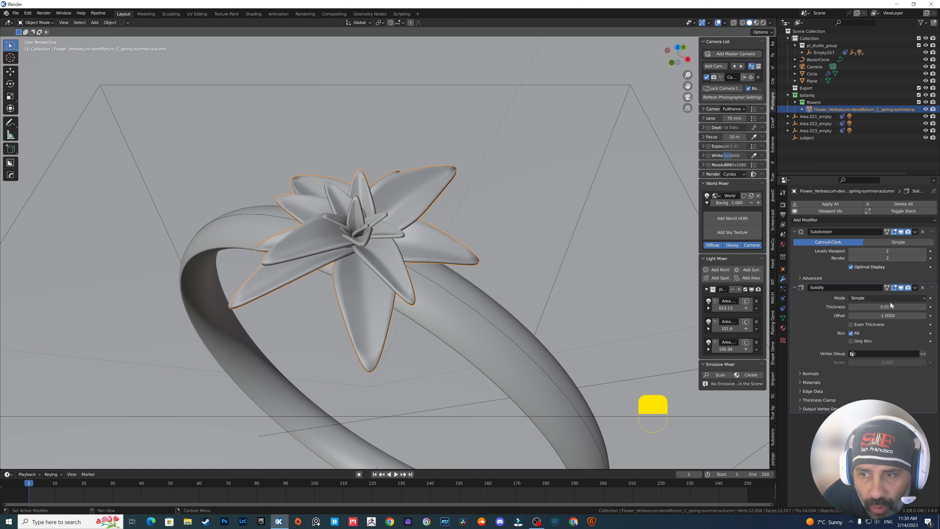
# Bevel the flower's edges with extra segments and preview it in Rendered shading.
pyautogui.click(805, 219)
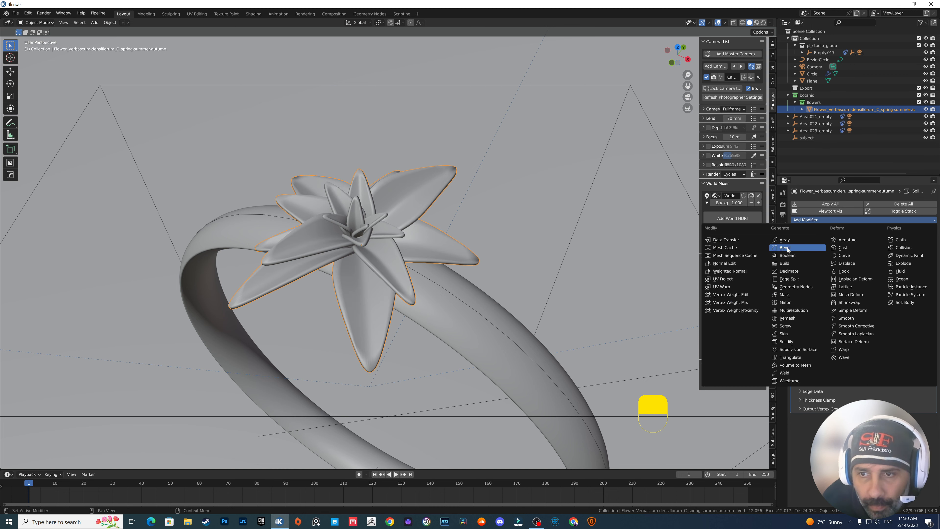
pyautogui.click(784, 248)
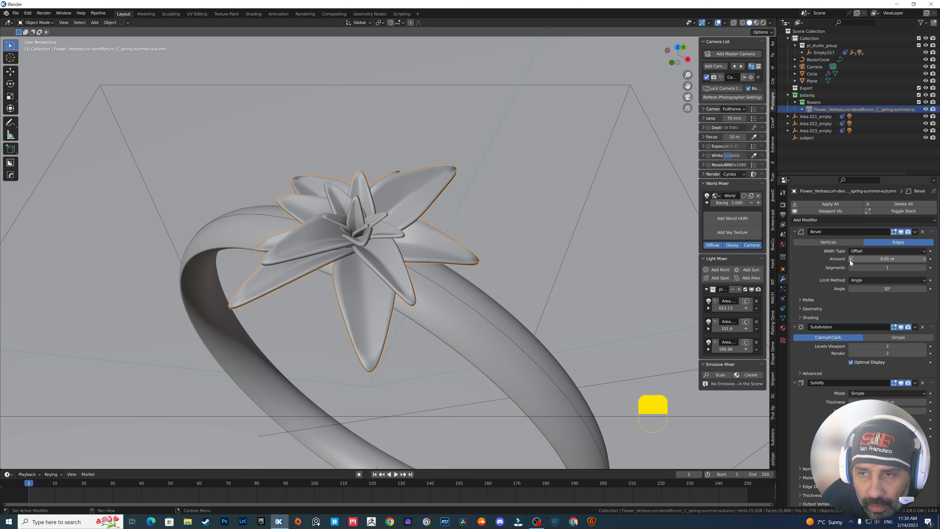
pyautogui.click(925, 267)
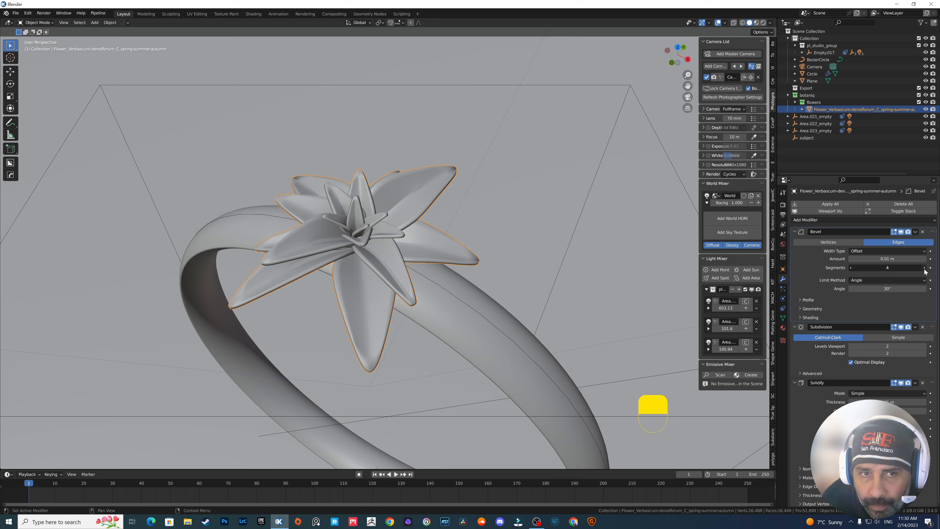
pyautogui.click(930, 268)
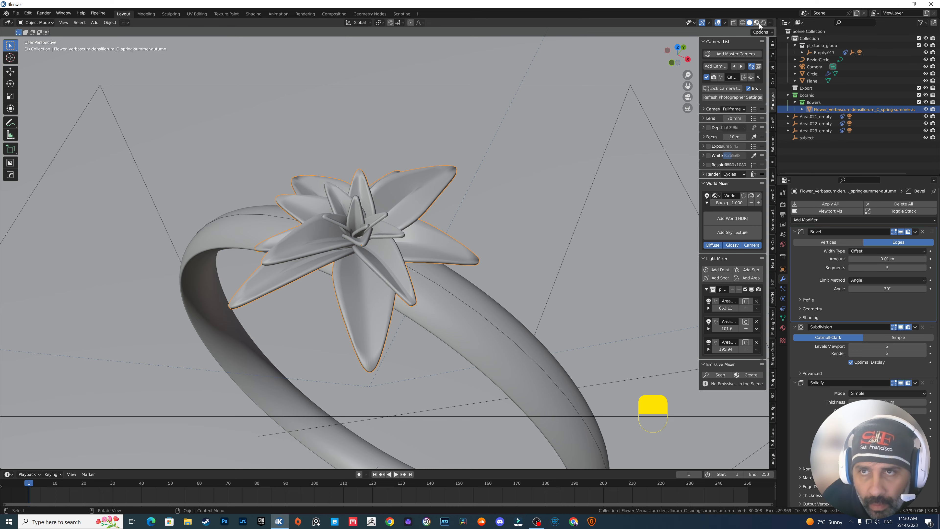
pyautogui.click(757, 23)
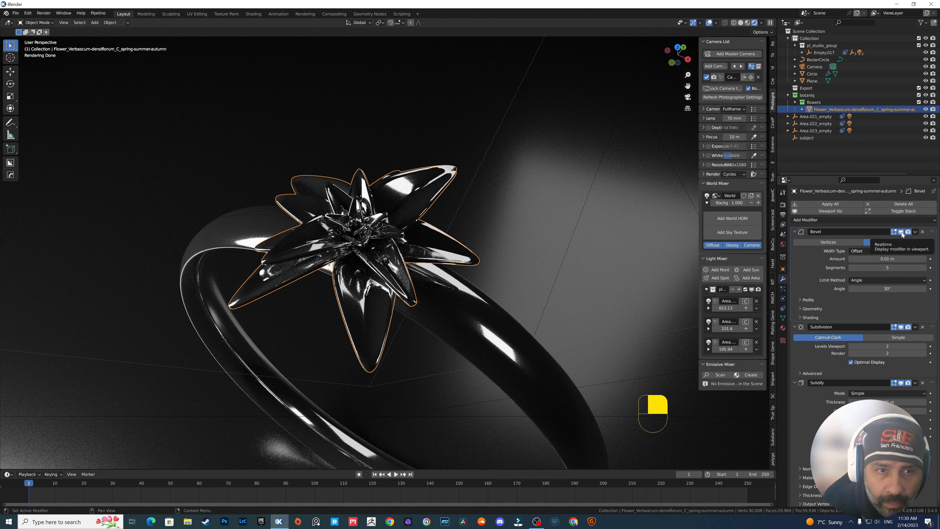
# Delete the Bevel modifier from the star flower, keeping solidify and subdivision.
pyautogui.click(905, 242)
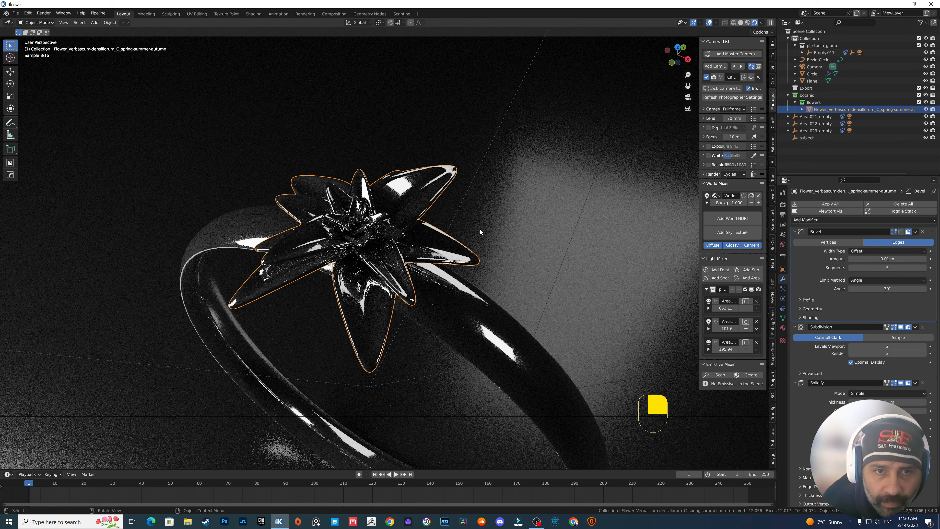
pyautogui.click(922, 231)
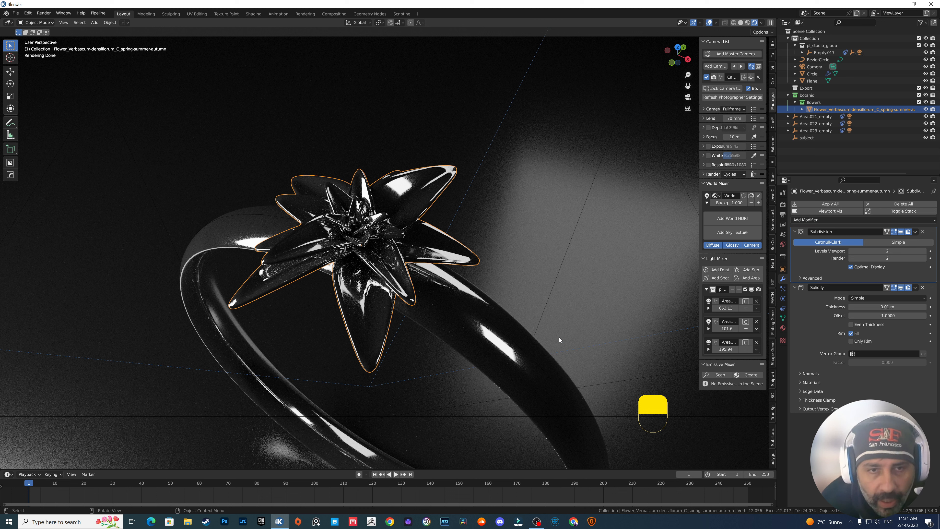
pyautogui.moveTo(555, 337)
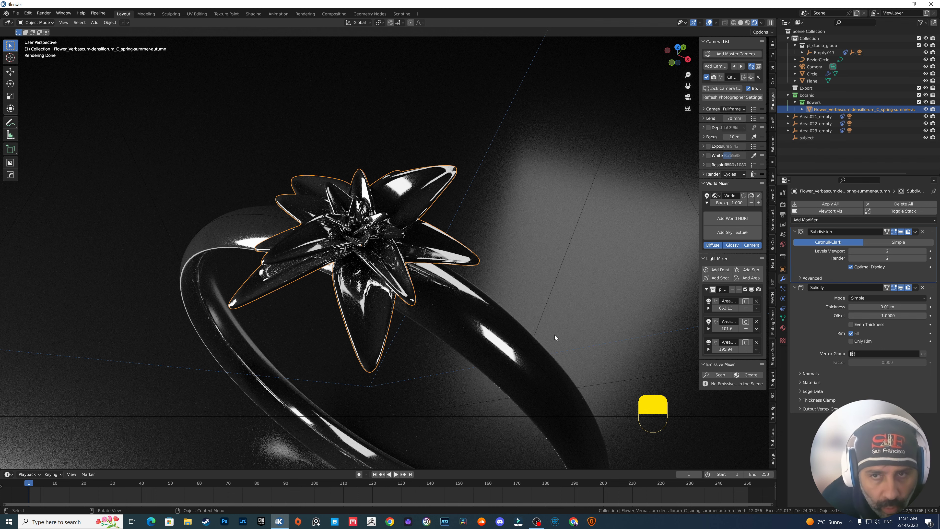
pyautogui.moveTo(532, 337)
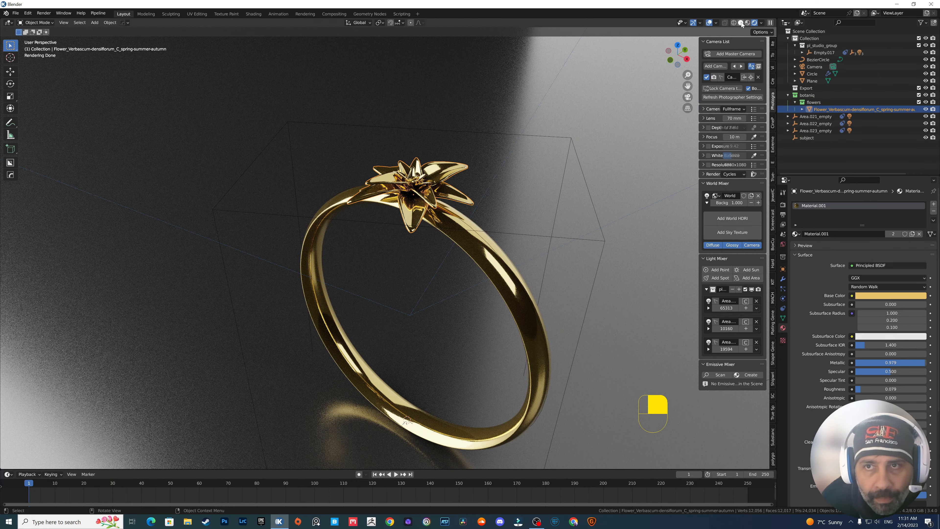
# Spawn a botaniq Cerastium arvense flower at the 3D cursor on the band and add a Subdivision Surface modifier.
pyautogui.click(741, 23)
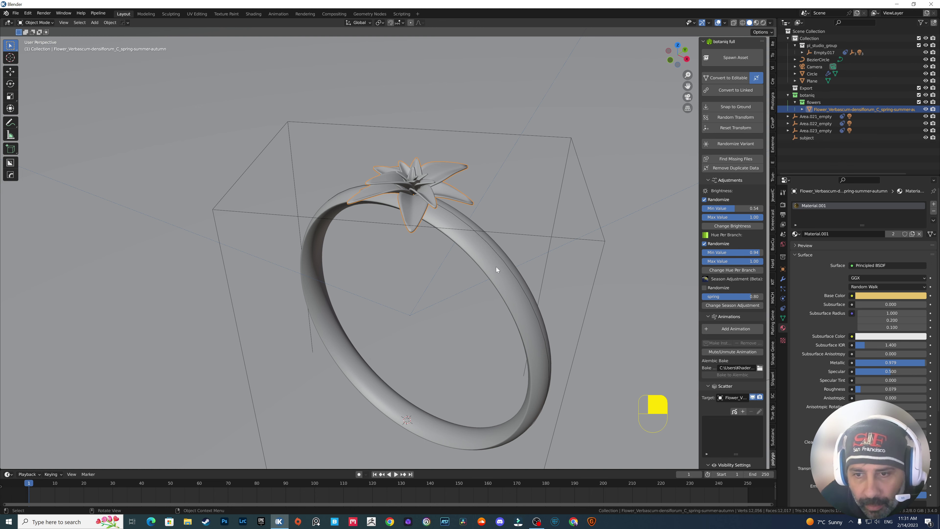
pyautogui.click(732, 57)
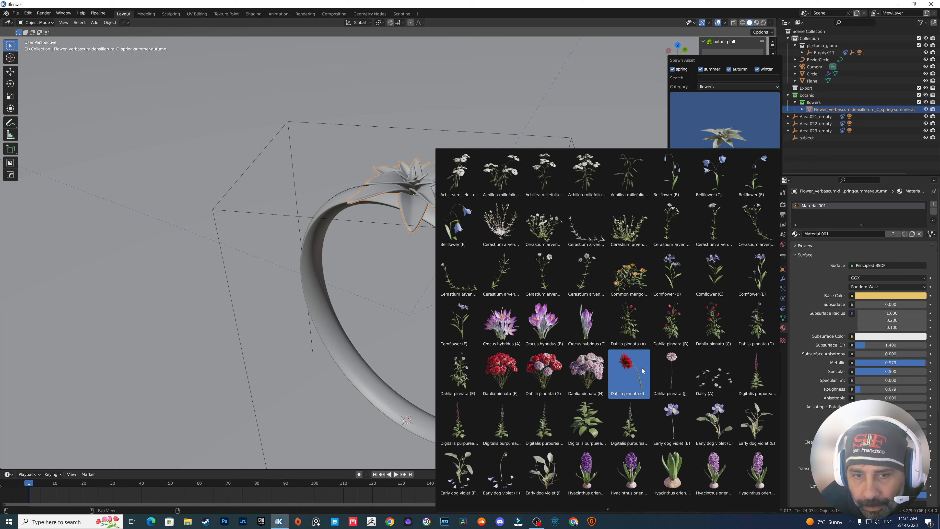
pyautogui.moveTo(644, 365)
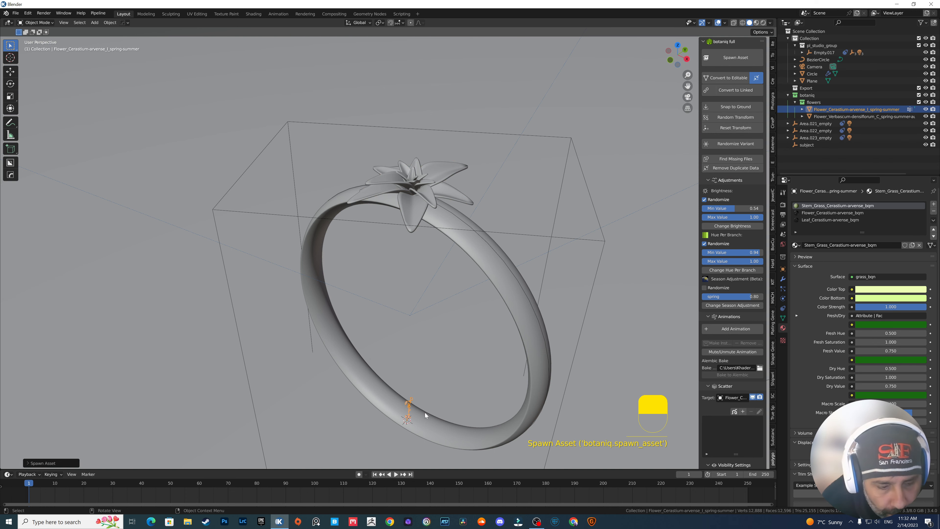
pyautogui.press('f')
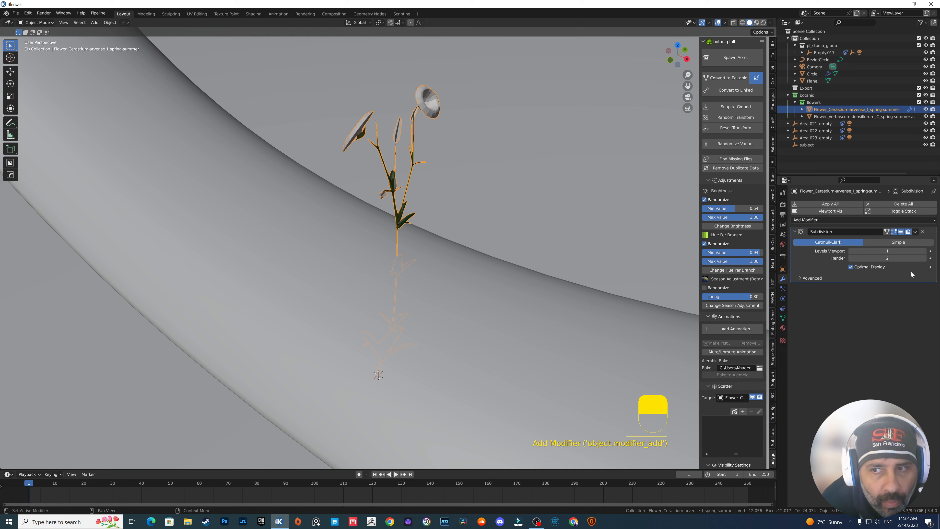
pyautogui.click(929, 251)
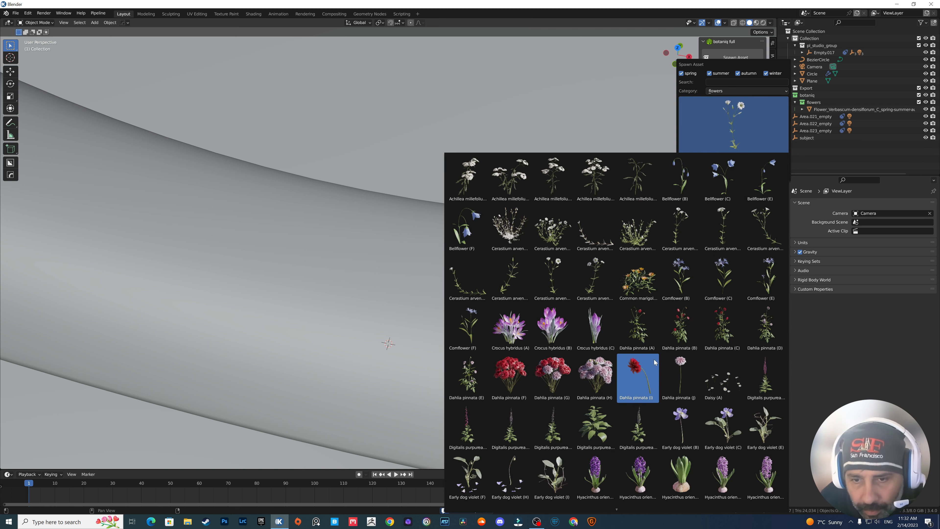
# Replace the Cerastium with a Zantedeschia aethiopica calla lily spawned from the botaniq gallery.
pyautogui.click(638, 477)
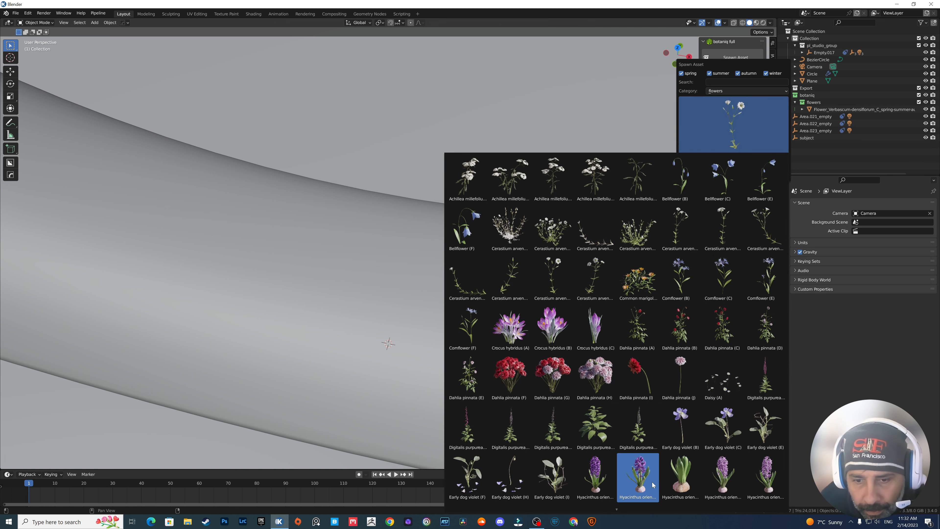
pyautogui.scroll(-3)
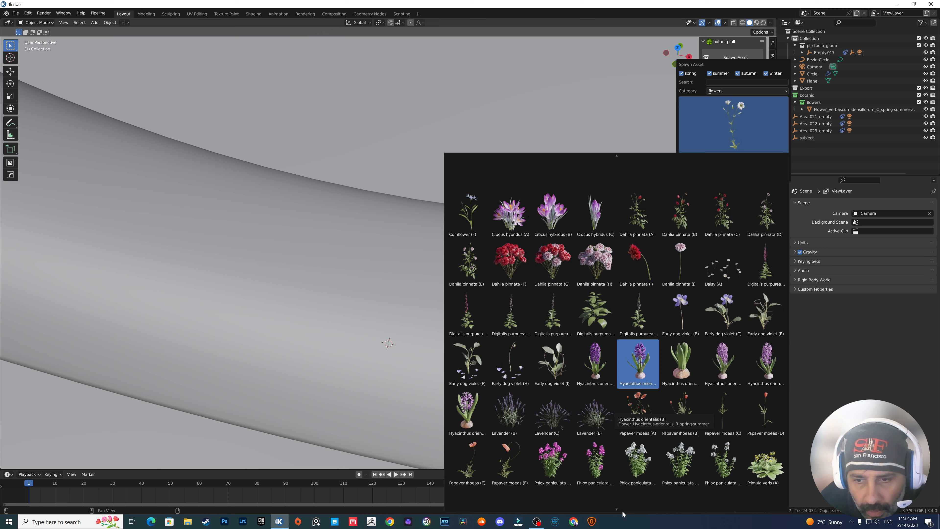
pyautogui.scroll(-3)
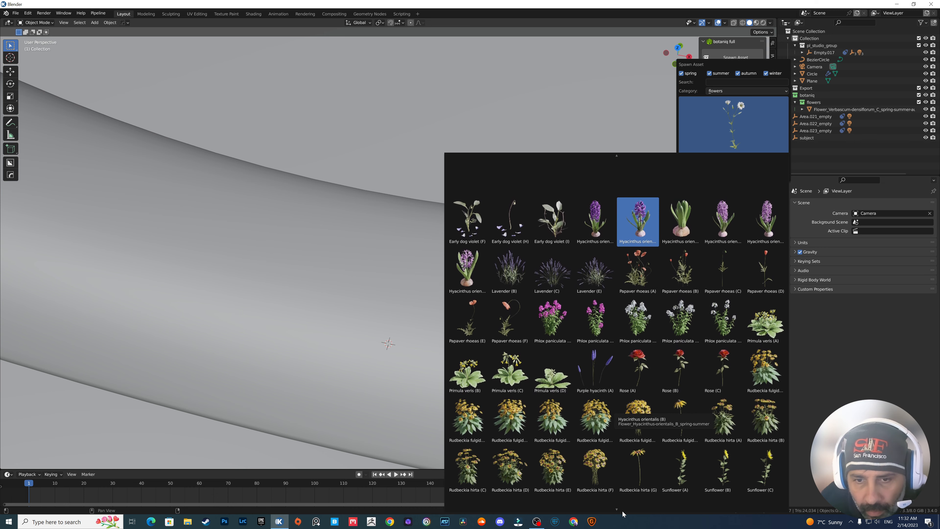
pyautogui.scroll(-3)
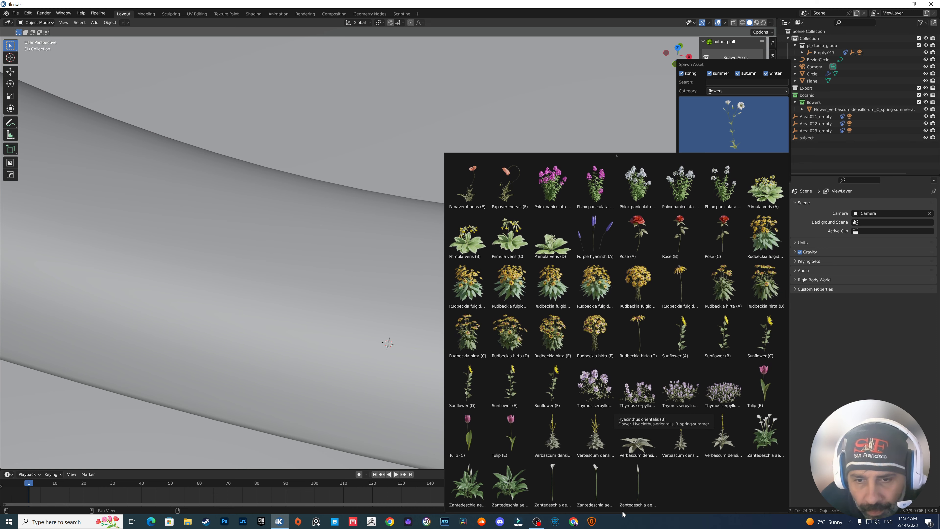
pyautogui.click(595, 480)
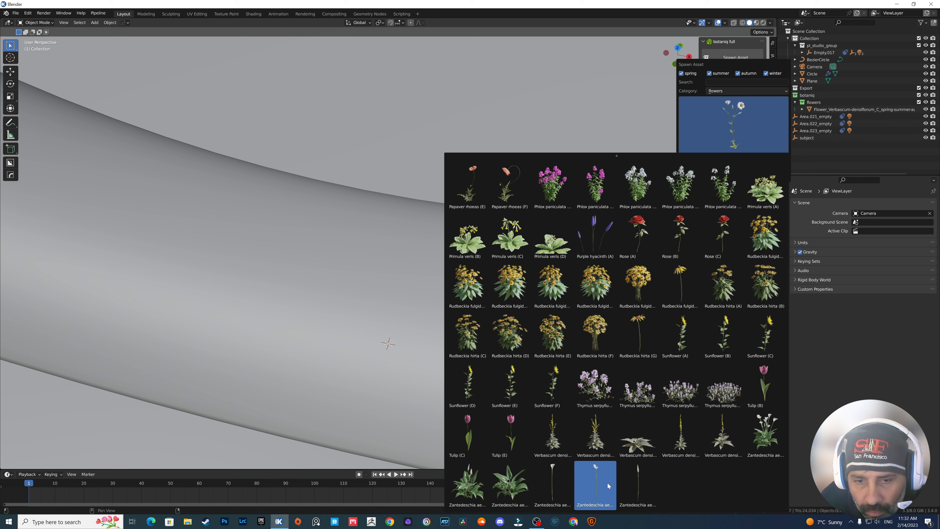
pyautogui.moveTo(596, 484)
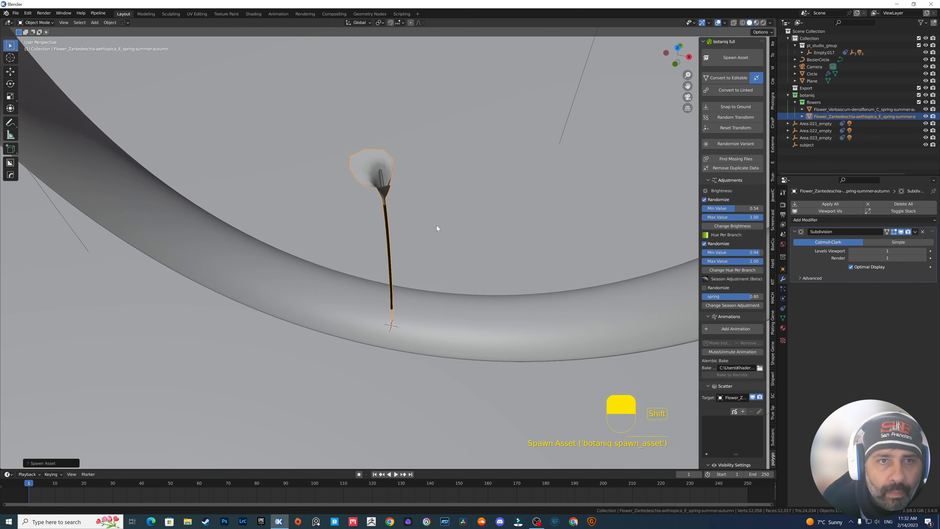
# Trim the calla lily down to just its flower head in Edit Mode, then return to Object Mode.
pyautogui.press('Tab')
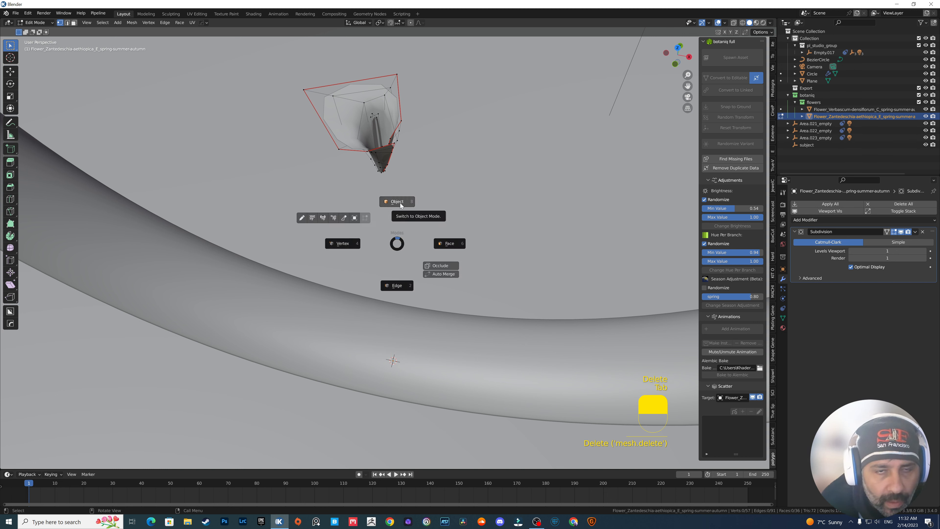
pyautogui.click(396, 200)
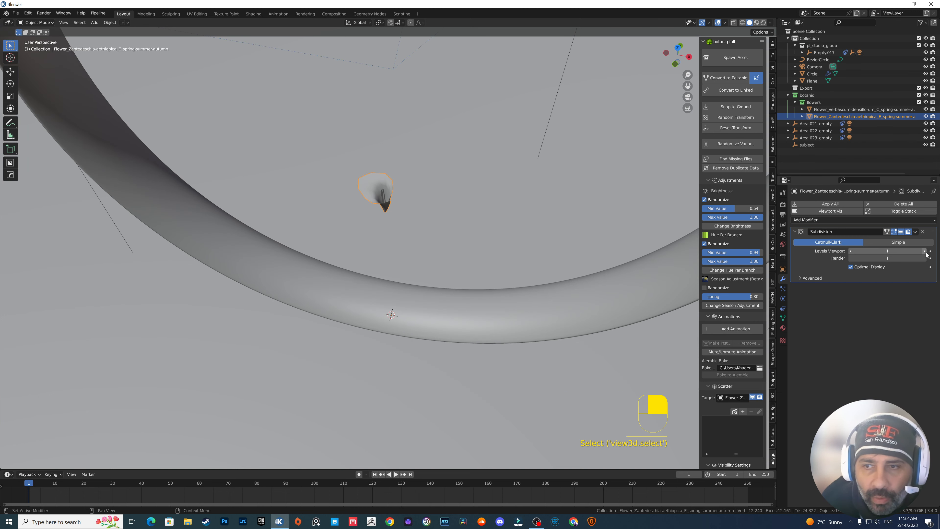
pyautogui.click(805, 219)
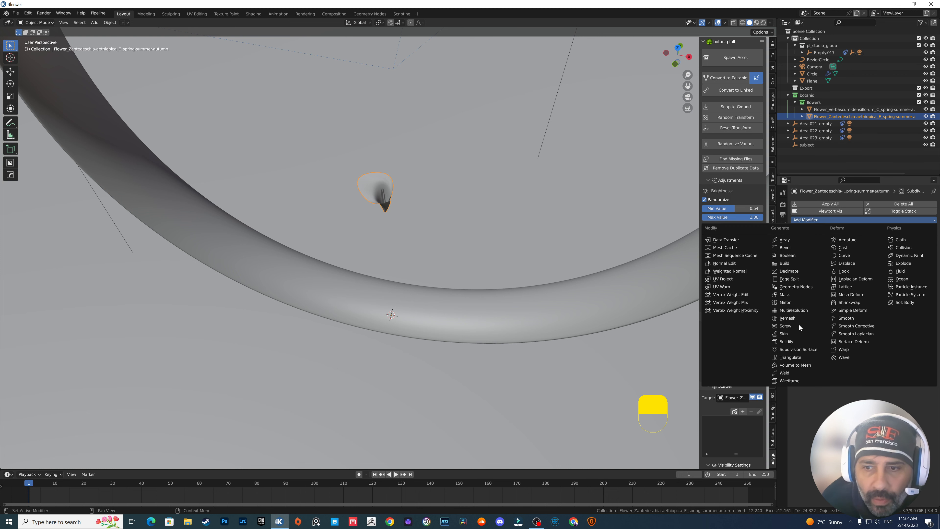
# Add a Solidify modifier to the flower head with 0.005 m thickness.
pyautogui.click(786, 341)
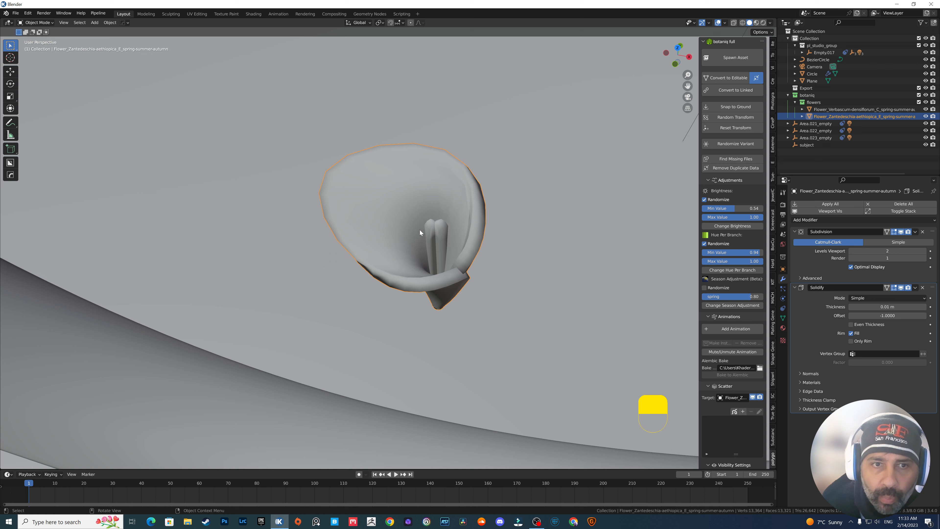
pyautogui.moveTo(419, 217)
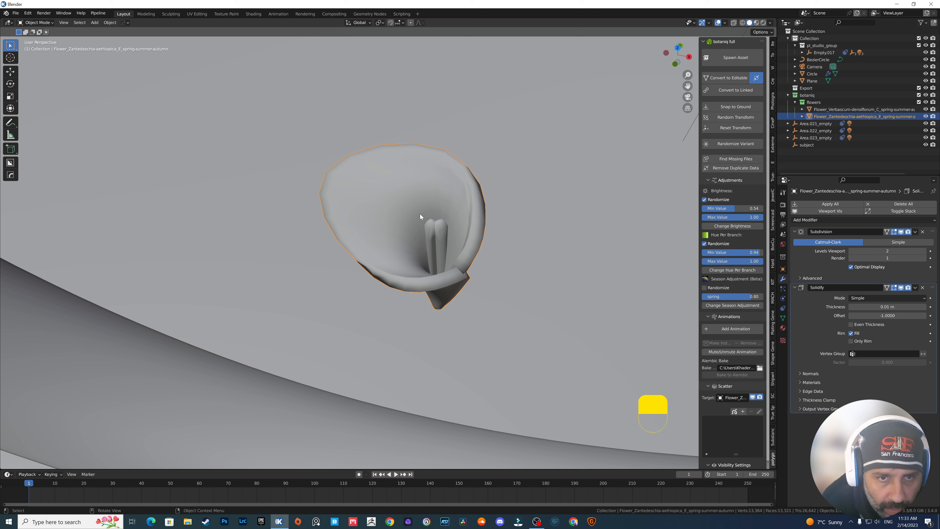
pyautogui.moveTo(452, 264)
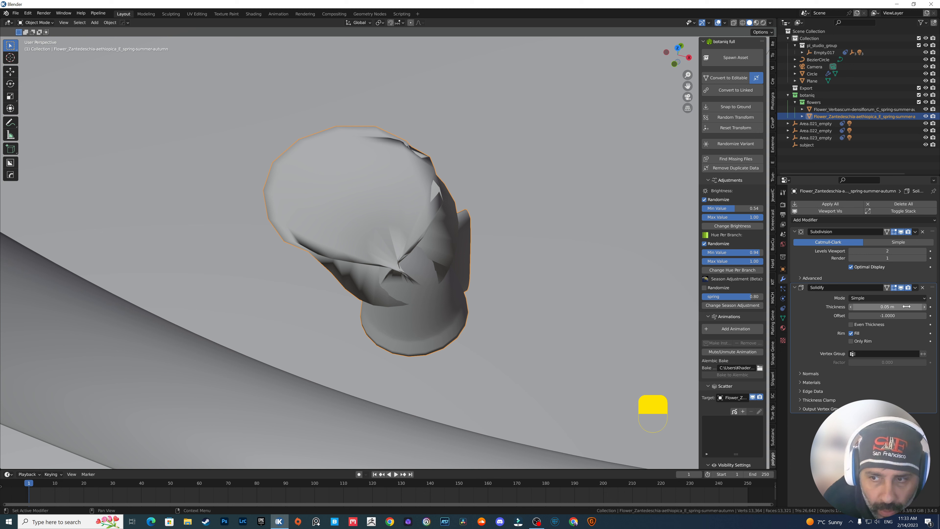
pyautogui.press('ctrl+z')
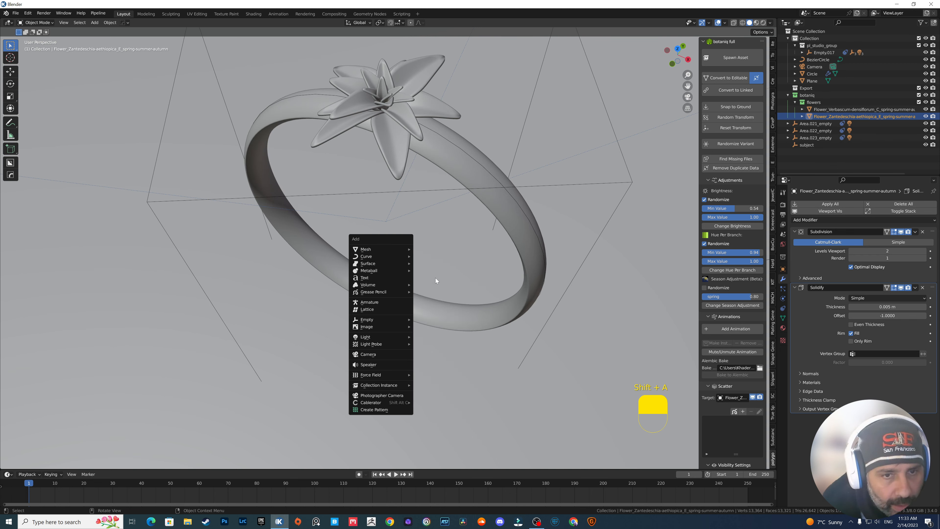
pyautogui.press('ctrl+a')
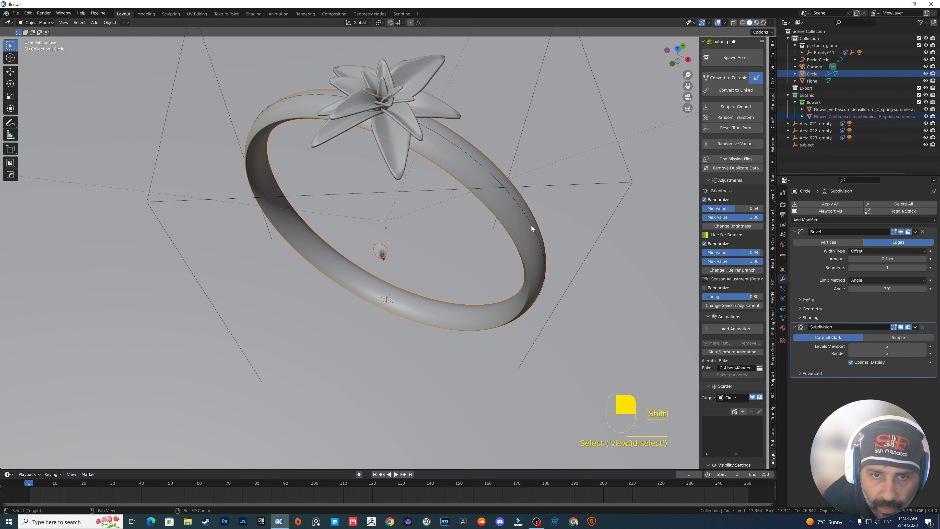
# Distribute 60 flower accents along the BezierCircle with Jewelcraft Distribute on Curve and set their size.
pyautogui.click(511, 197)
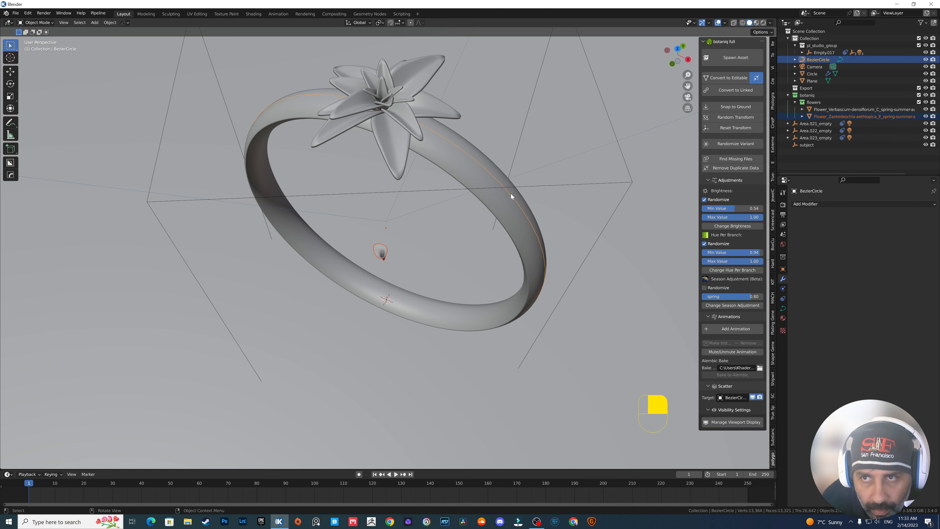
pyautogui.moveTo(652, 143)
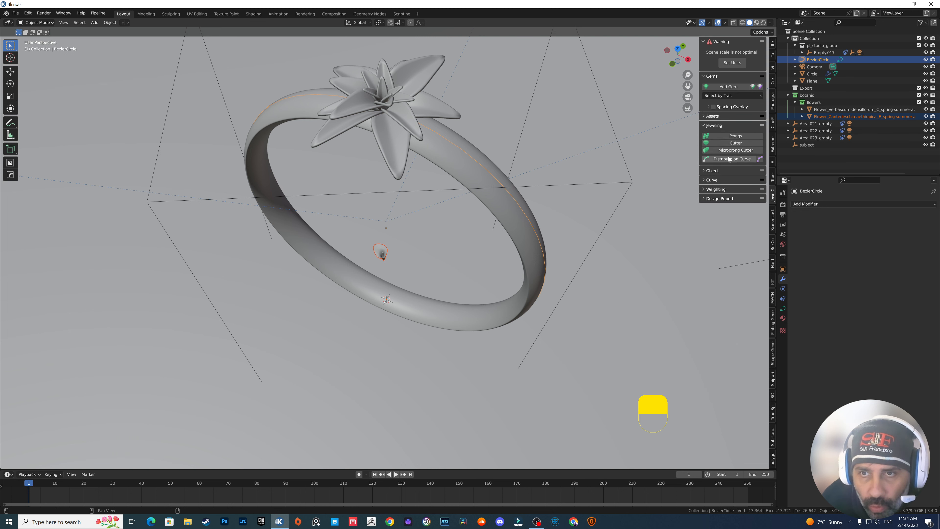
pyautogui.click(732, 159)
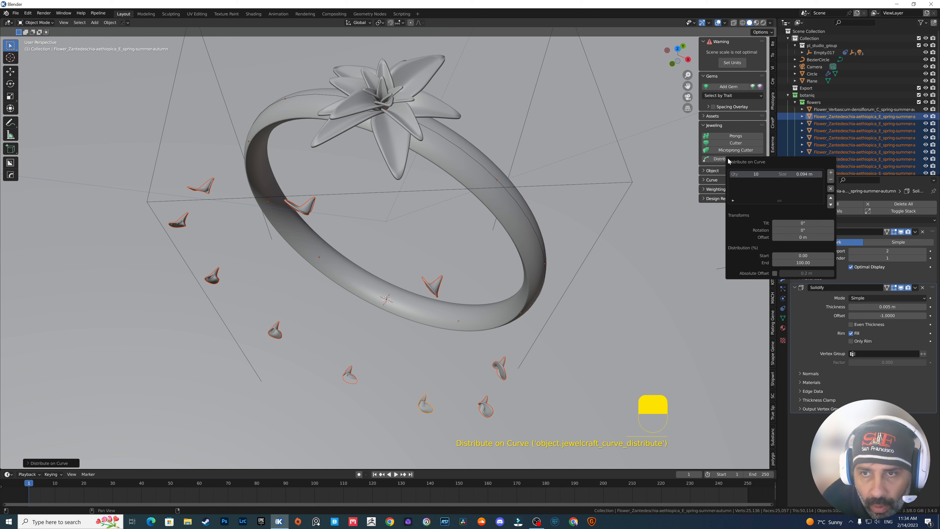
pyautogui.click(727, 158)
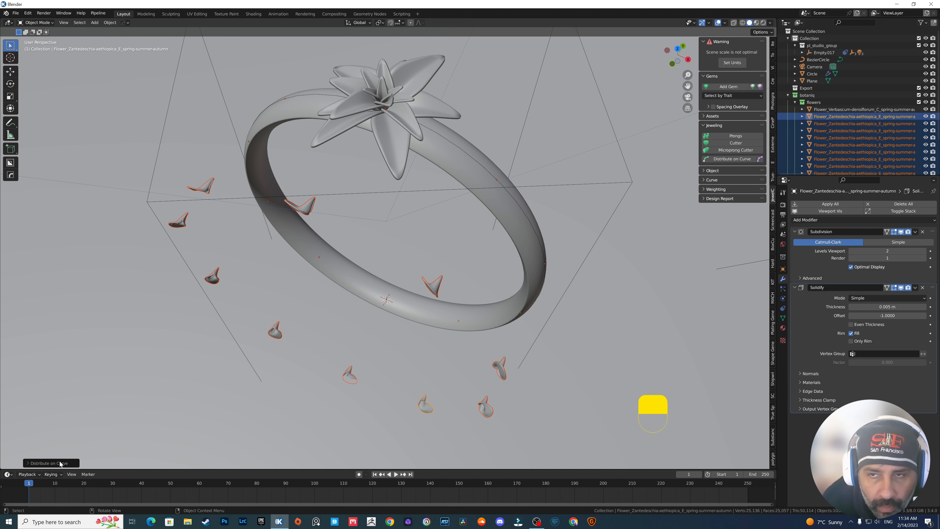
pyautogui.click(51, 462)
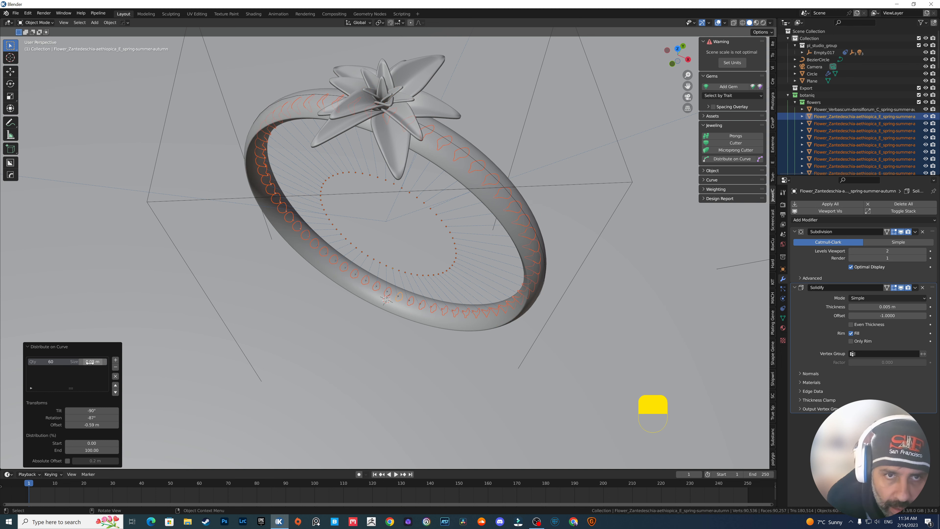
pyautogui.click(93, 361)
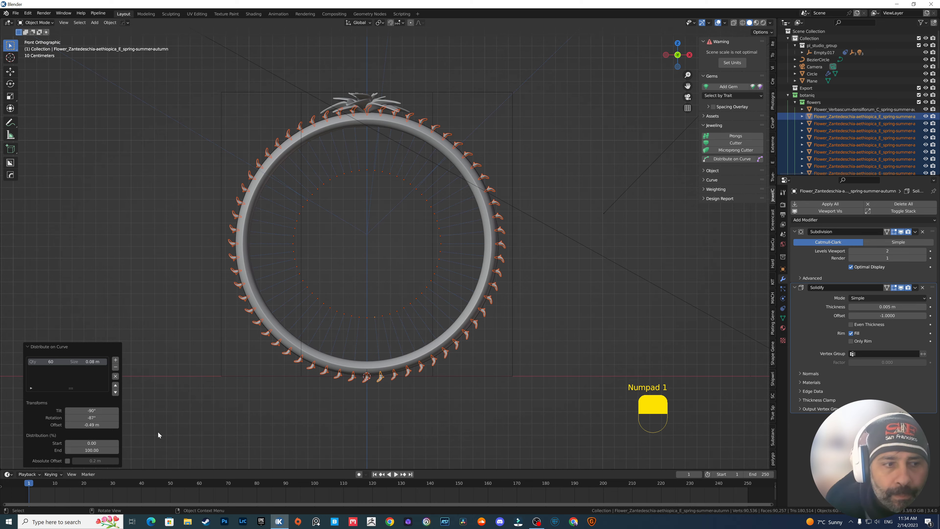
# Adjust tilt, rotation and offset so the accents sit flush on the band, and remove their material slot.
pyautogui.click(69, 425)
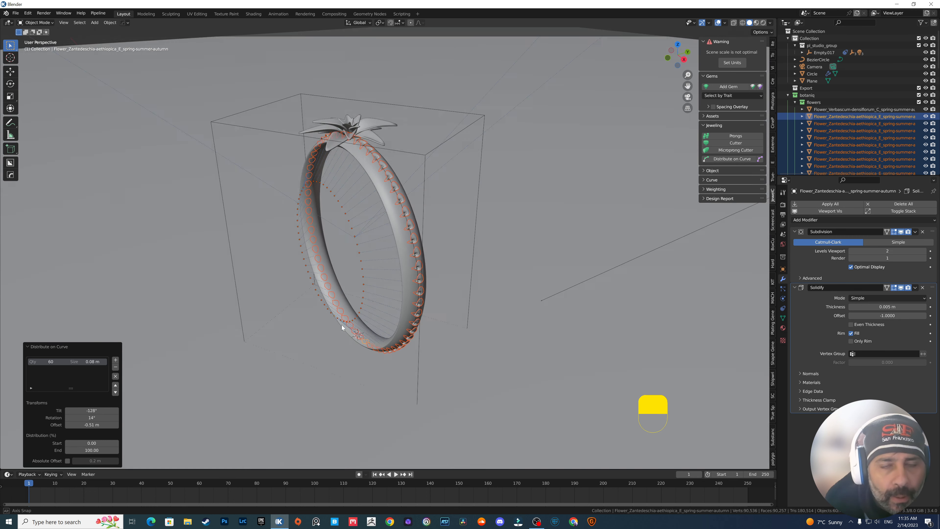
pyautogui.click(419, 249)
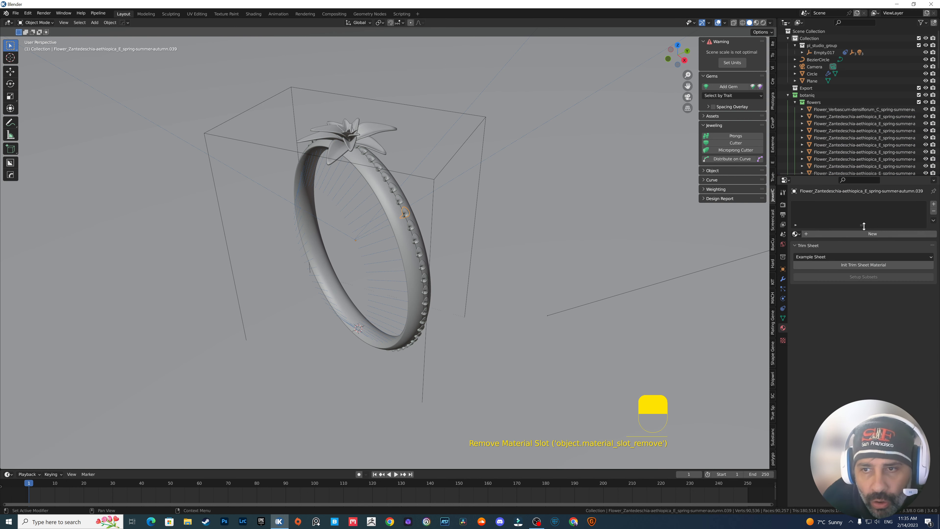
pyautogui.click(798, 234)
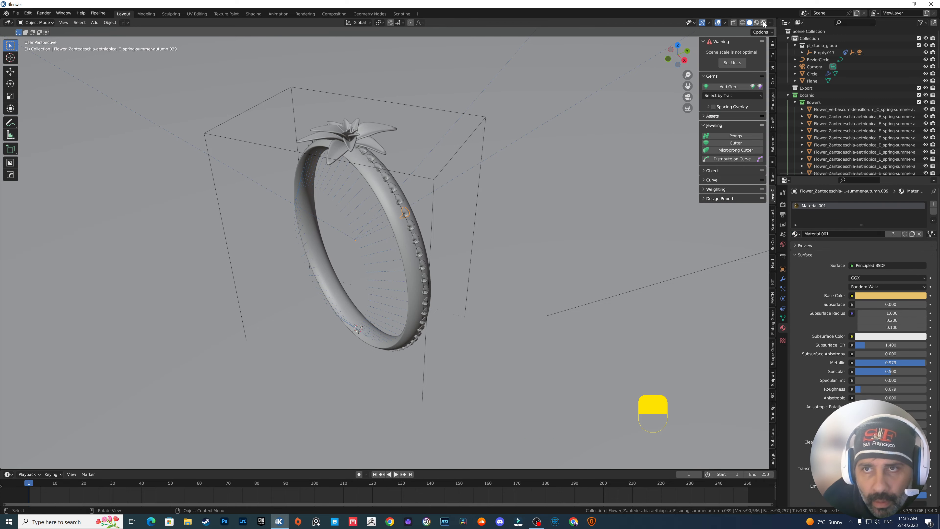
# Swap the accents' gold material for the white metallic Material.003.
pyautogui.click(755, 23)
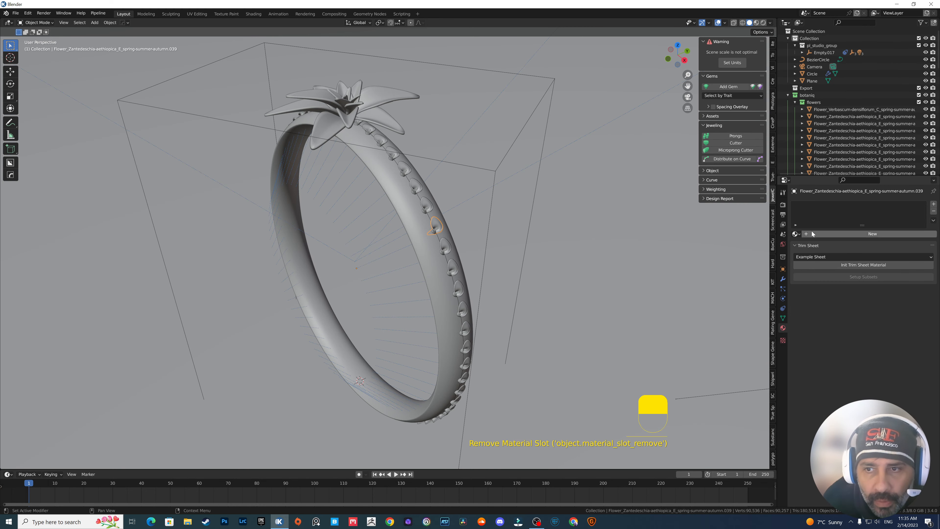
pyautogui.click(872, 233)
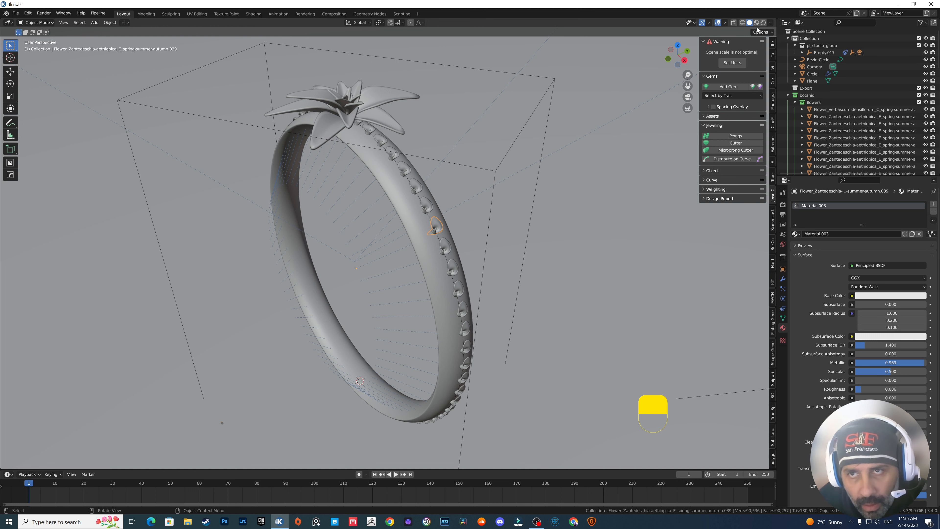
pyautogui.moveTo(690, 163)
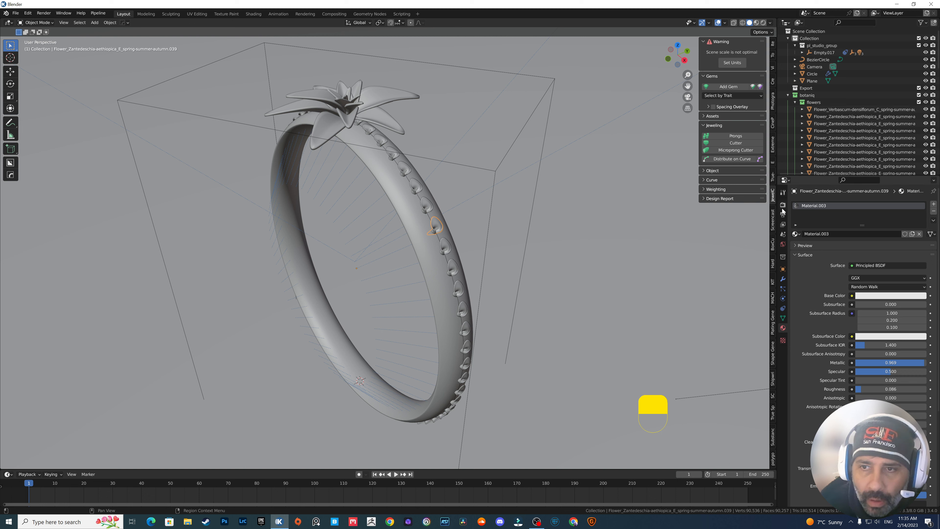
pyautogui.click(783, 206)
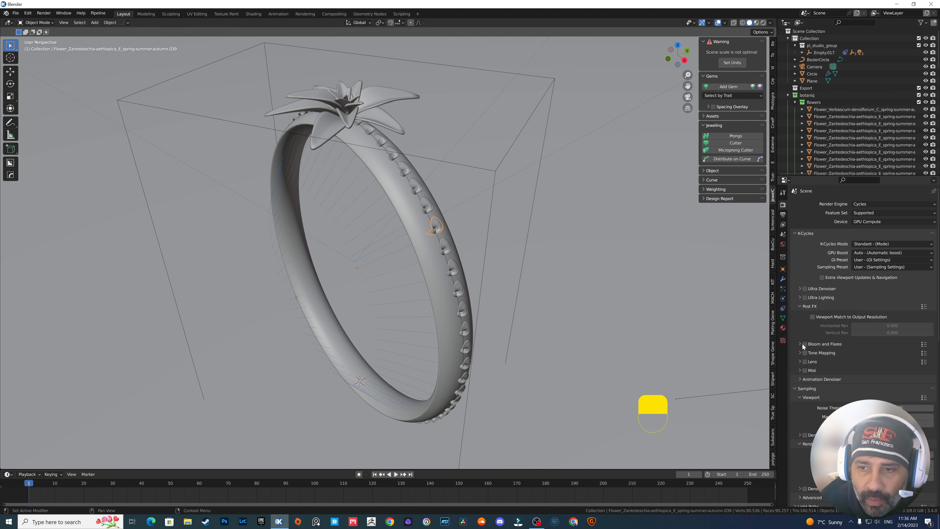
# Enable Bloom and Flares with Bloom Level 0.5 and preview the ring in Rendered shading.
pyautogui.click(800, 344)
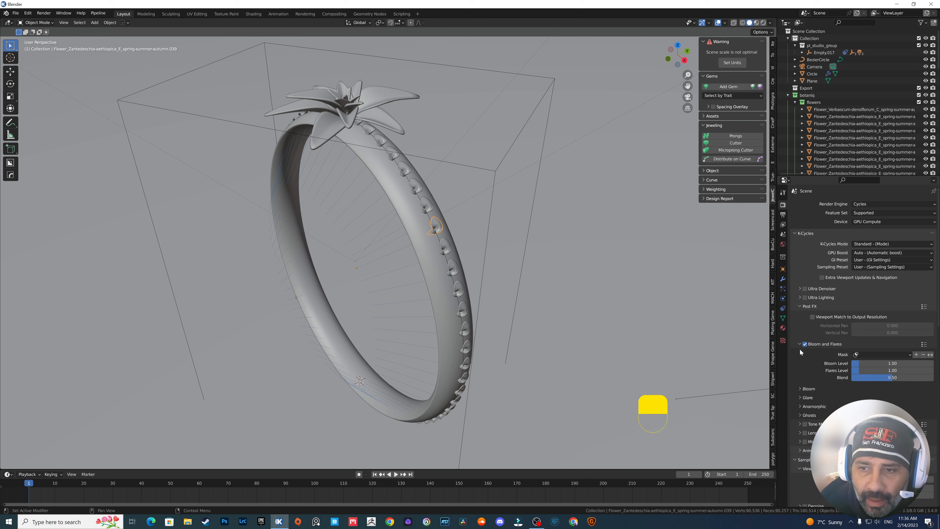
pyautogui.click(801, 397)
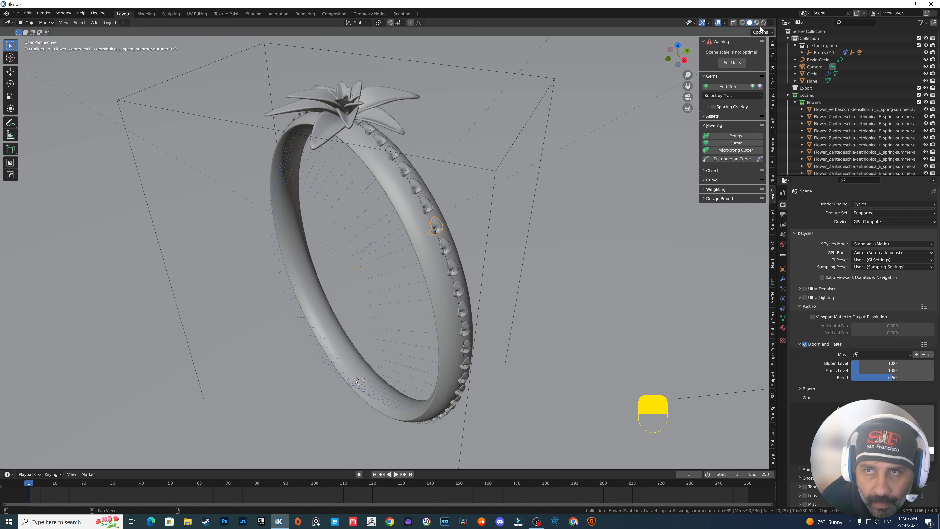
pyautogui.click(756, 22)
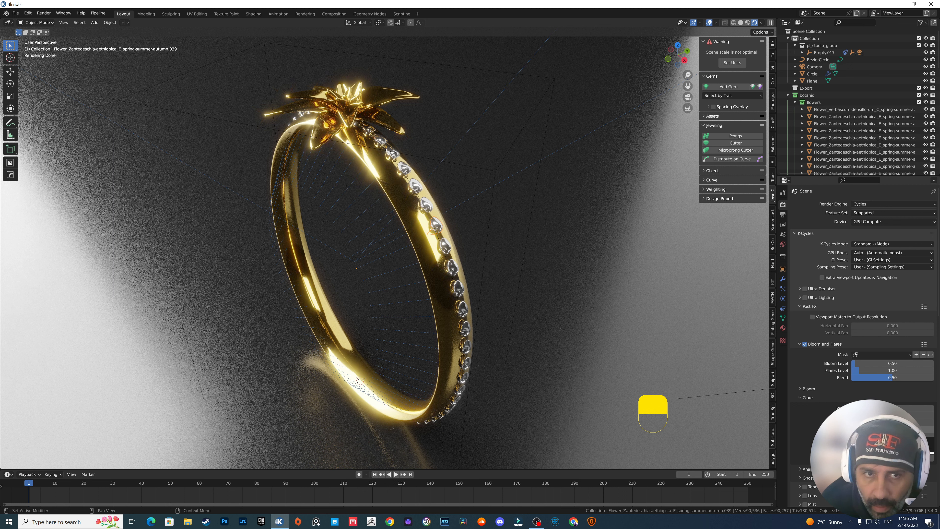
pyautogui.moveTo(613, 305)
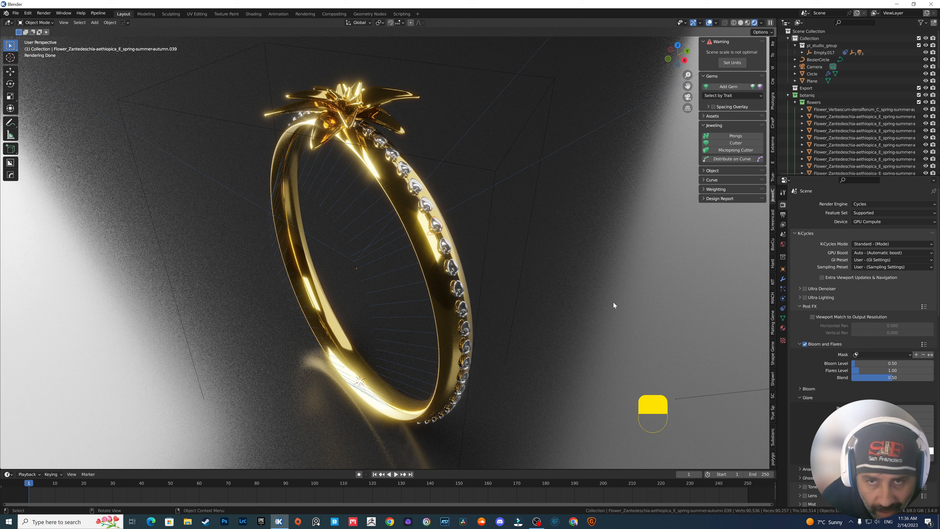
pyautogui.moveTo(613, 305)
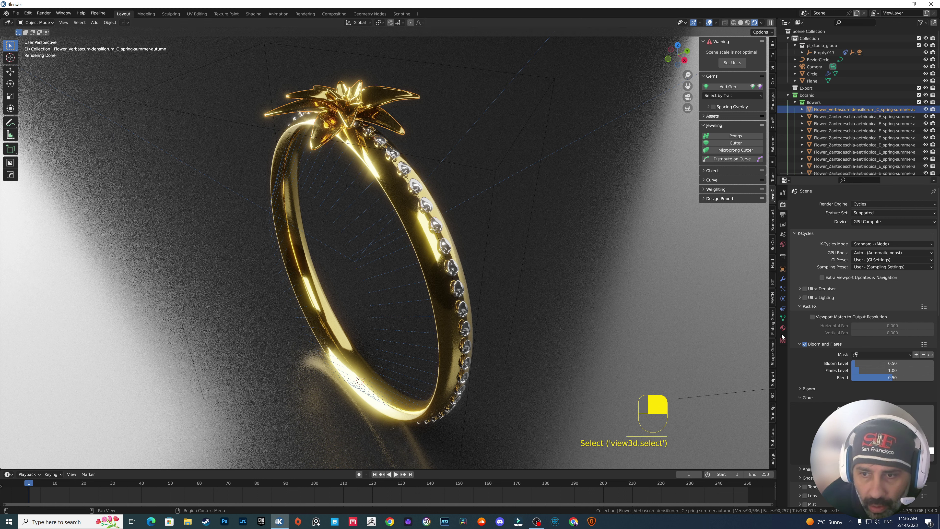
# Assign the white-gold Material.003 to the Flower_Verbascum star flower and render the ring.
pyautogui.click(799, 233)
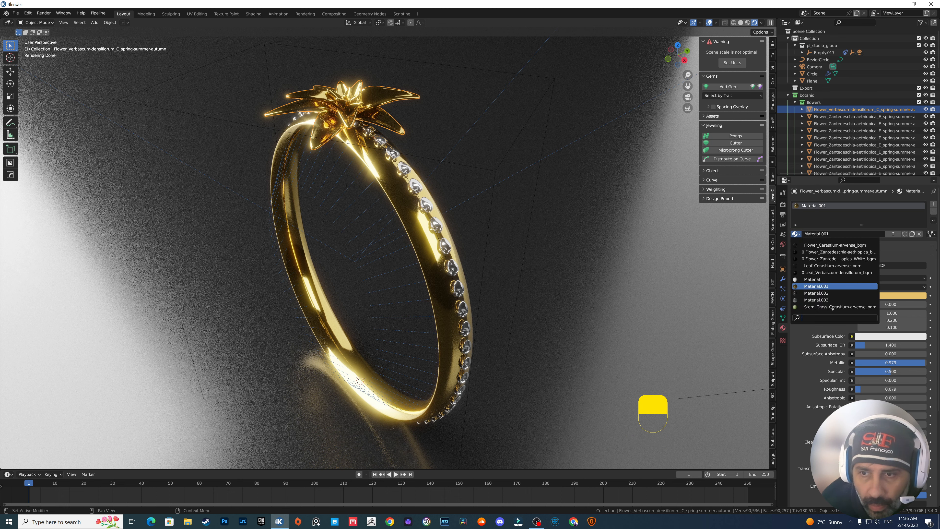
pyautogui.click(817, 299)
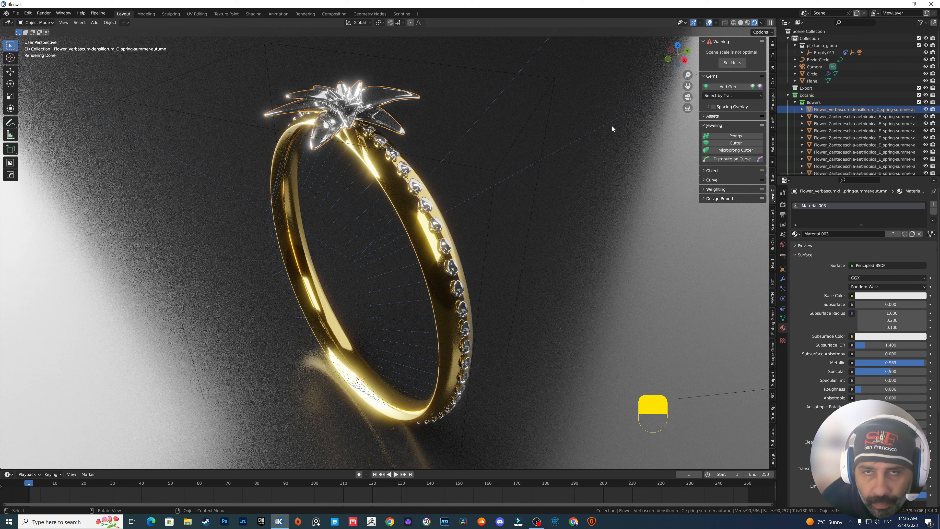
pyautogui.moveTo(740, 45)
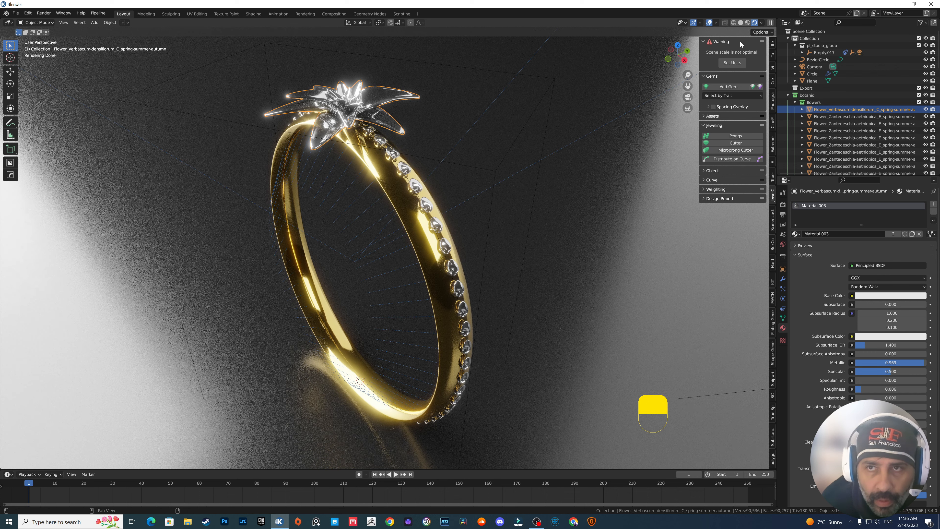
pyautogui.click(740, 23)
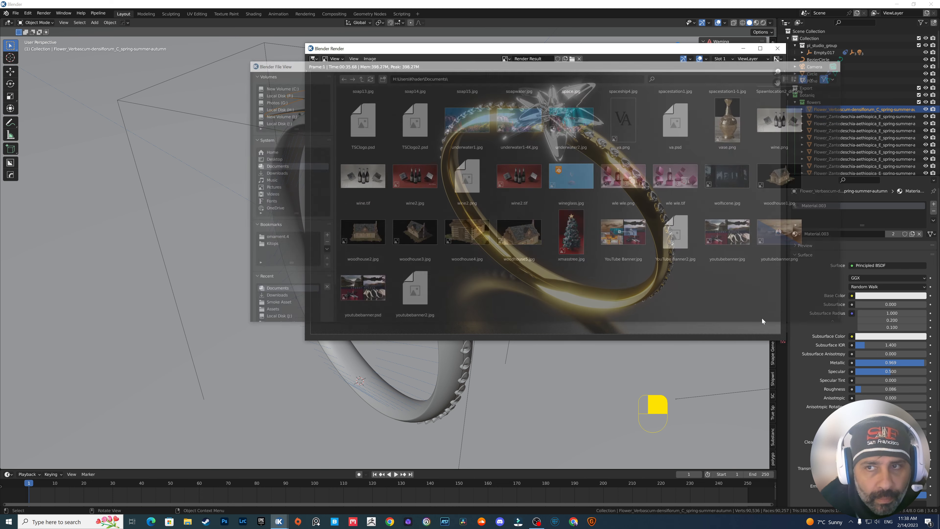
# Inspect the finished render of the ring, then close the render window.
pyautogui.click(777, 49)
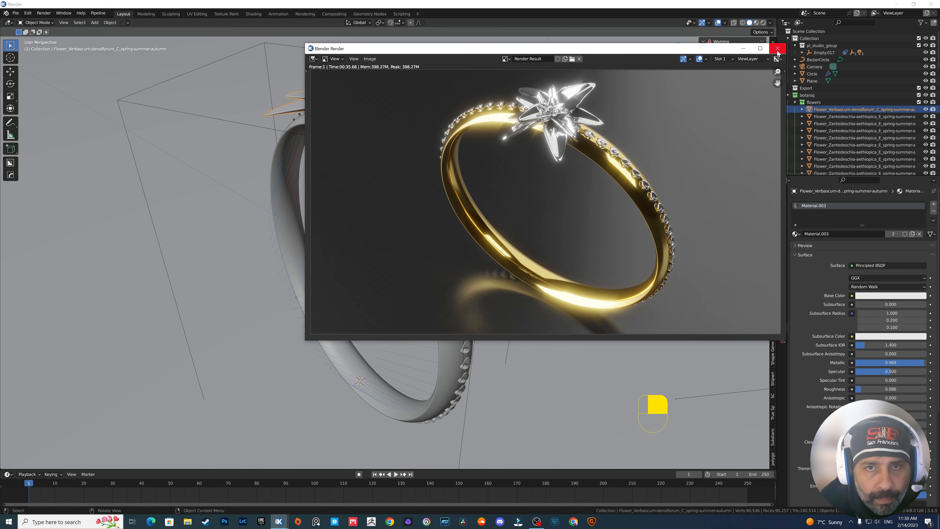
pyautogui.moveTo(777, 48)
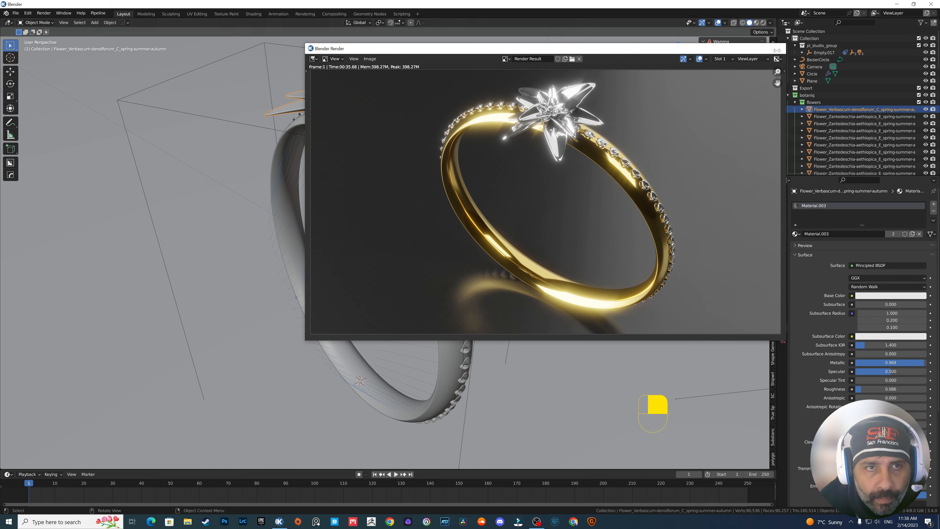
pyautogui.click(579, 59)
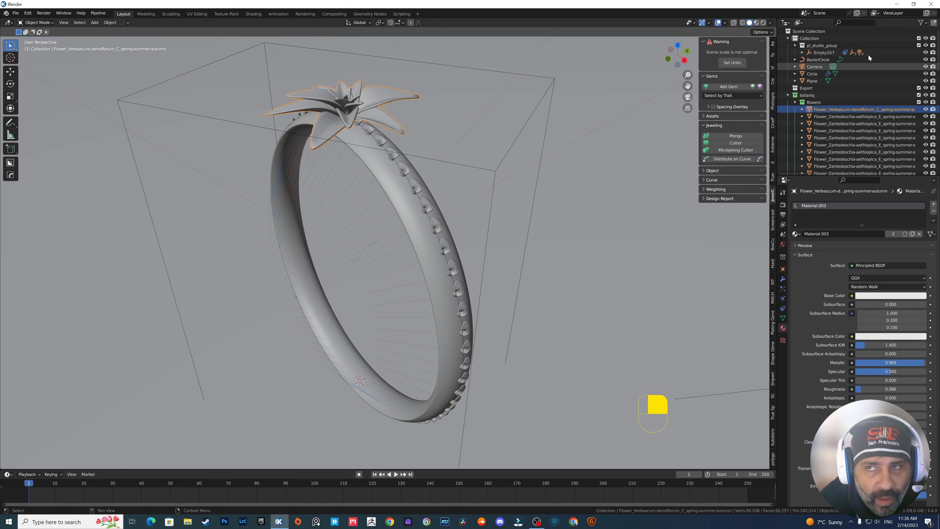